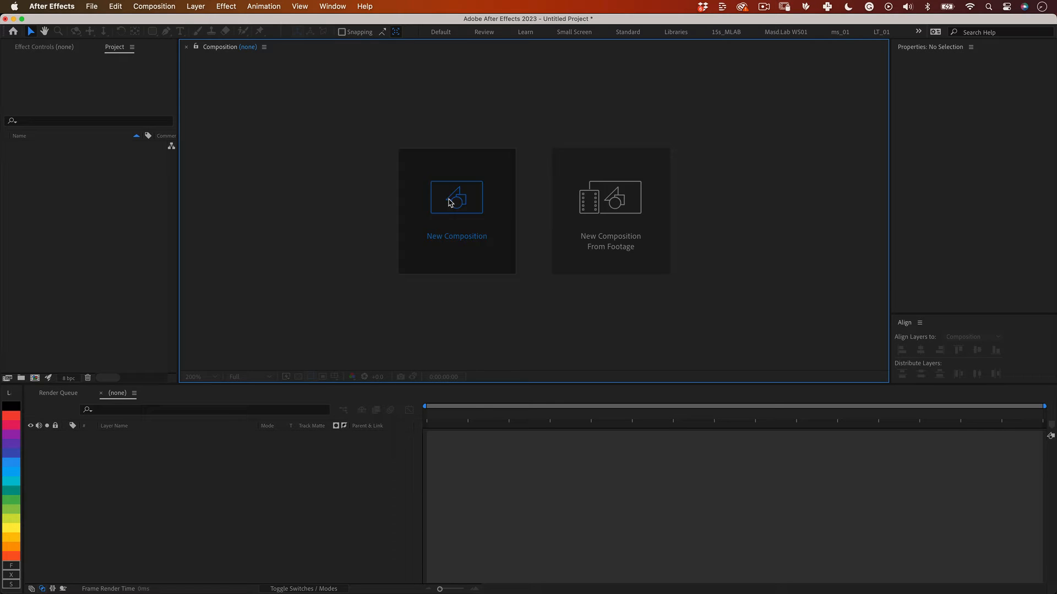
Step: Create composition Kinetic_Type_006 at 1080×1080, 30 fps, 15 seconds long
left_click(456, 197)
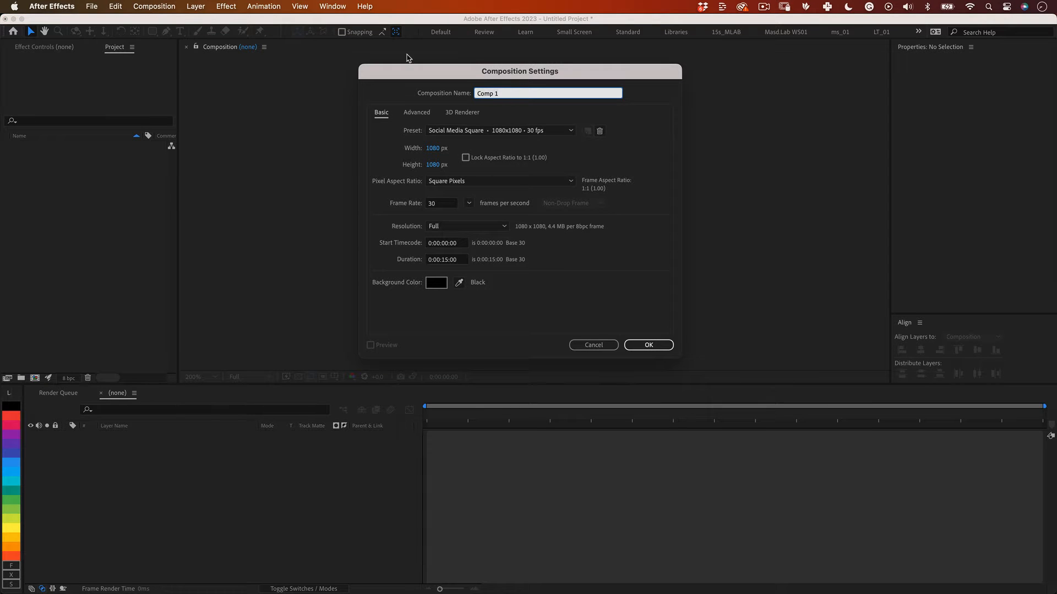
type("Kinetic_Type_")
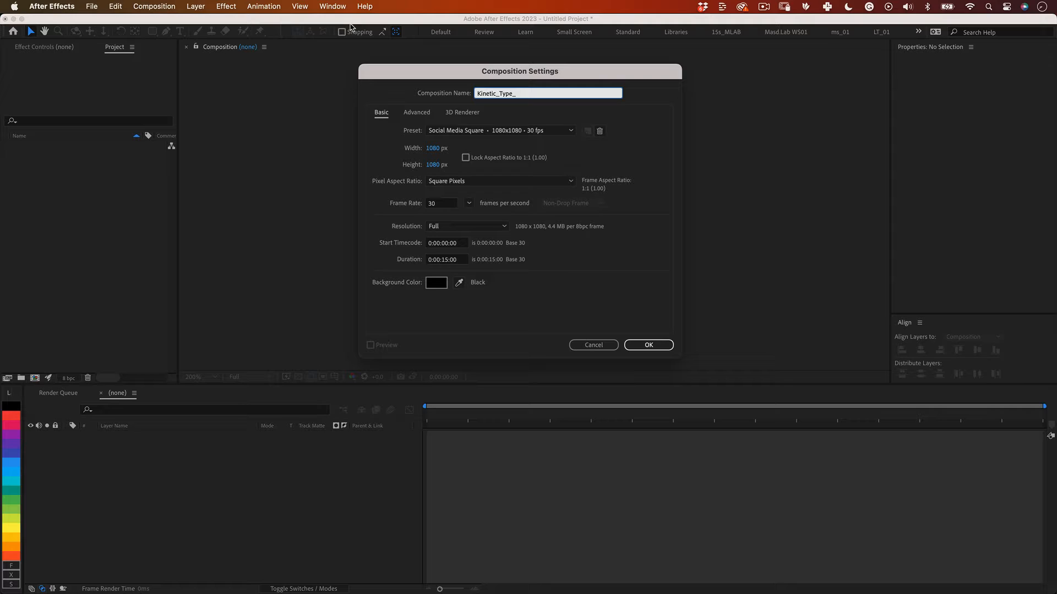
type("006")
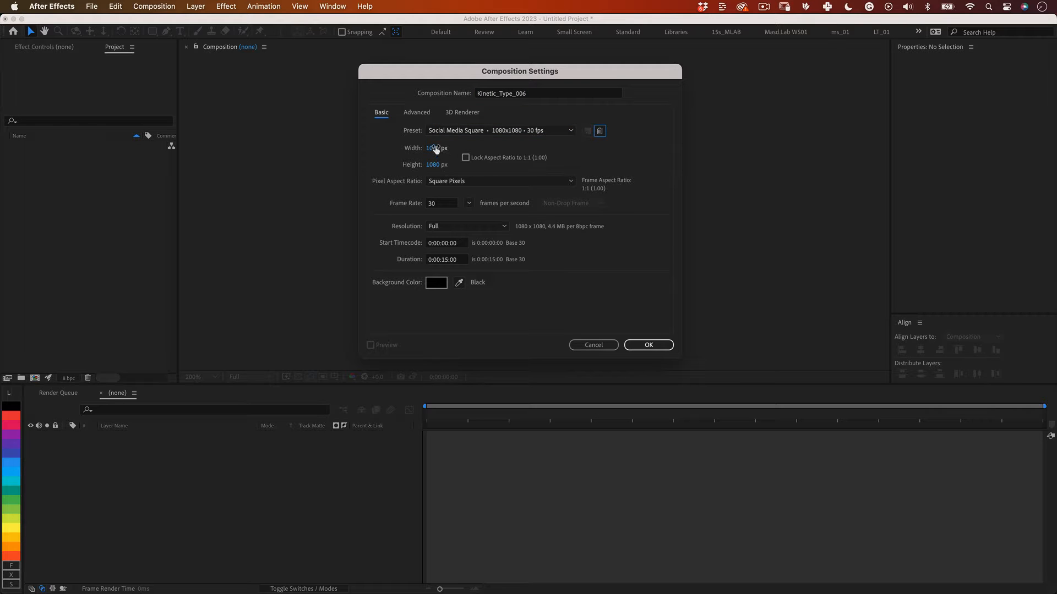
triple_click(442, 203)
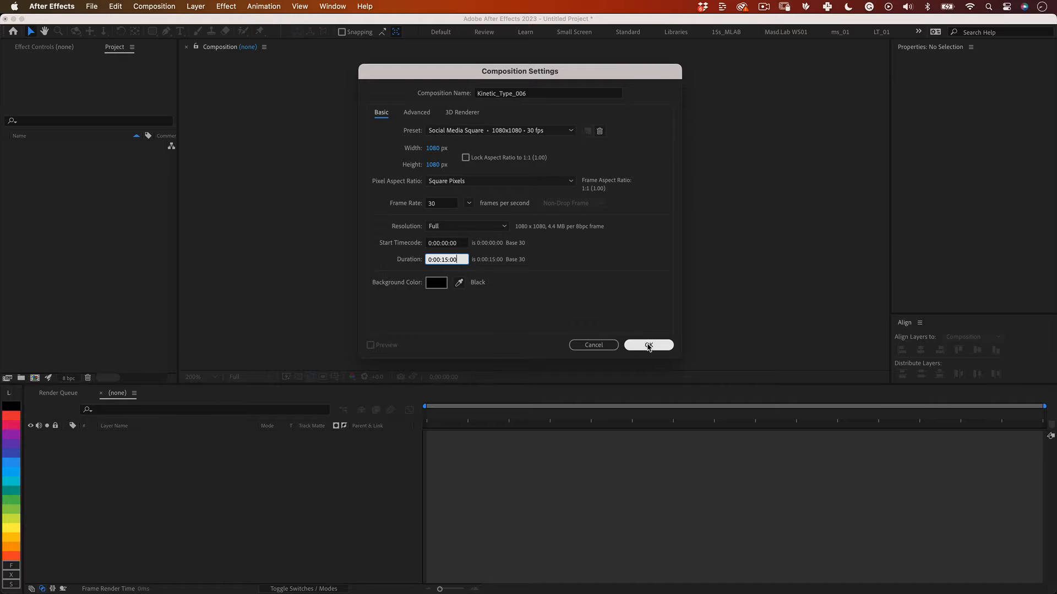
left_click(648, 345)
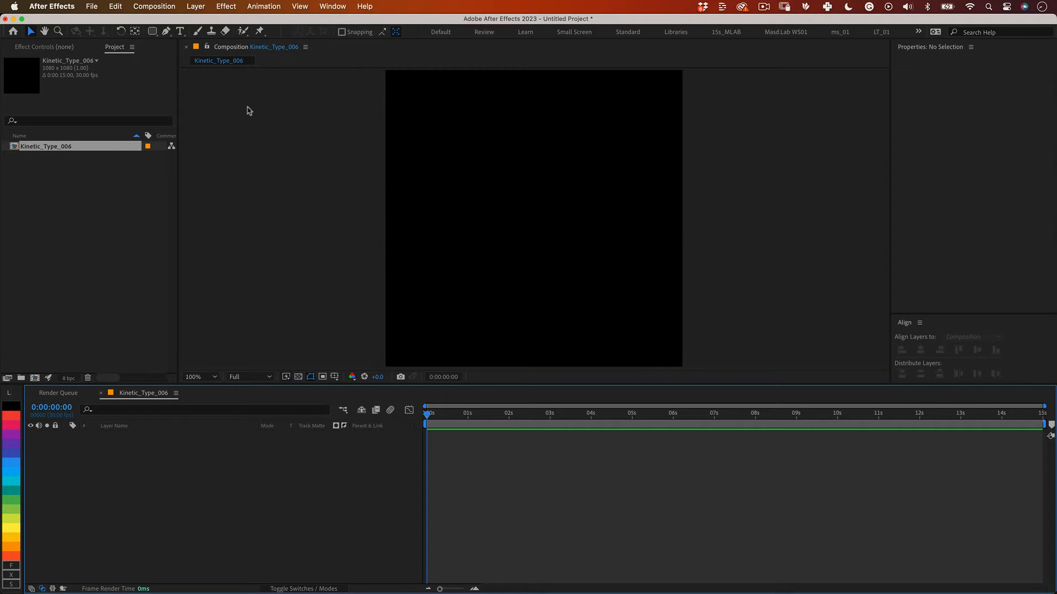
Step: Add a white text layer reading 'Hard' to Kinetic_Type_006
left_click(180, 31)
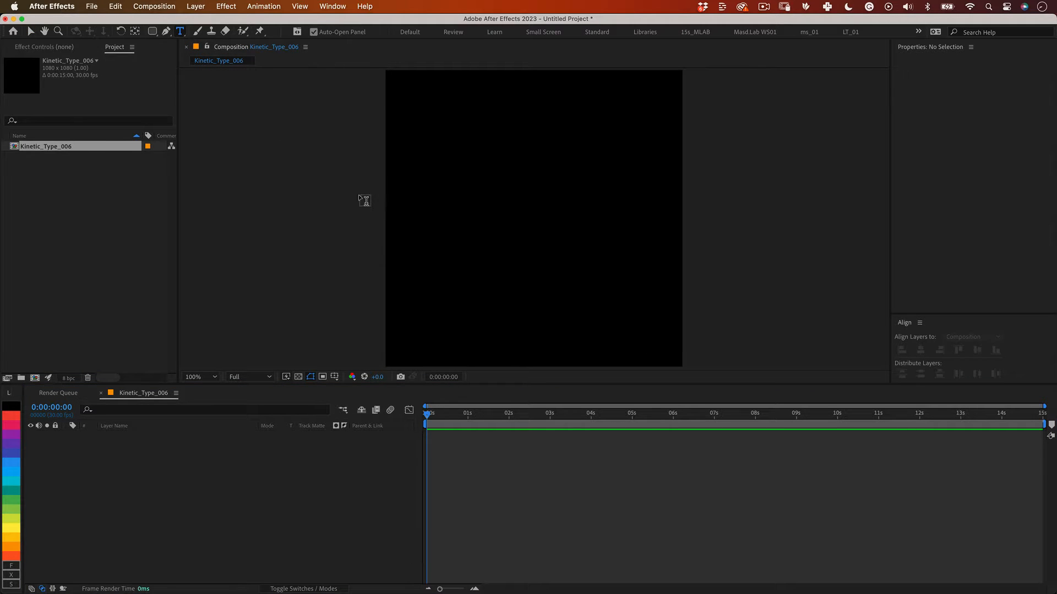
left_click(443, 202)
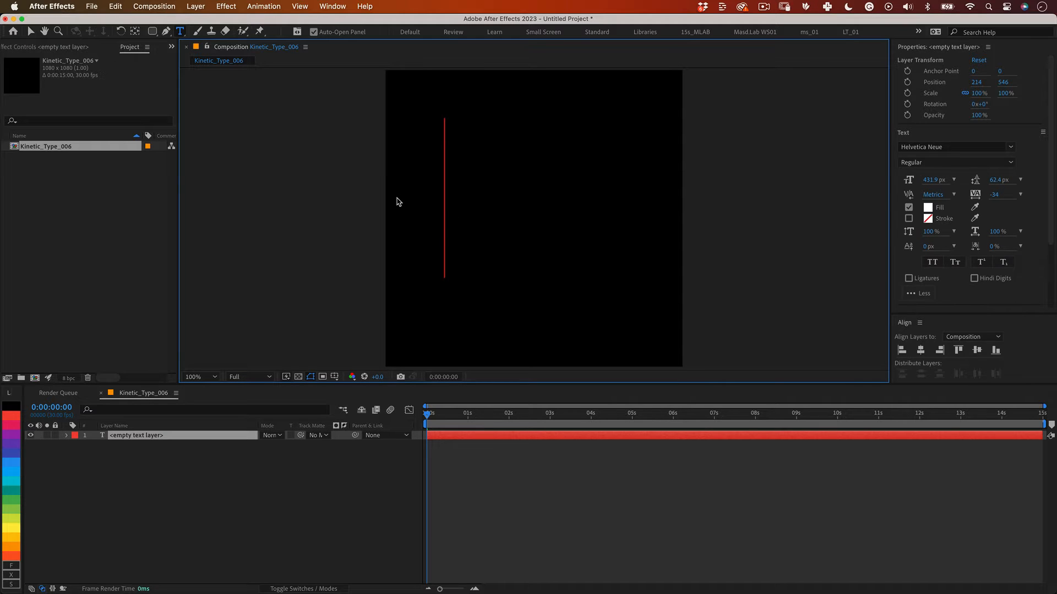
type("Hard")
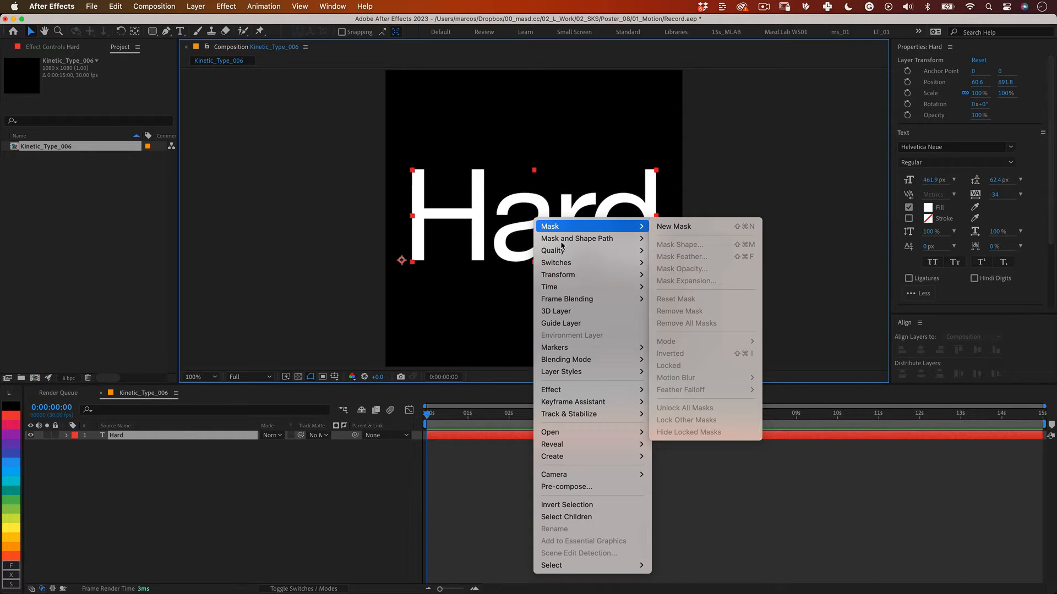
mouse_move(571, 487)
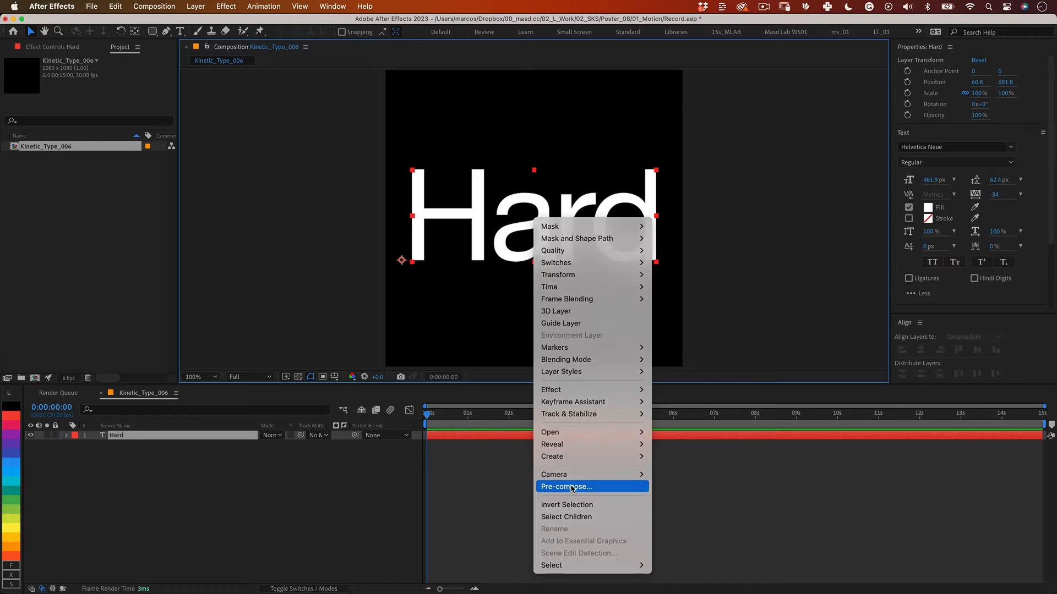
Step: Pre-compose the Hard layer into a new composition named Text_01, moving all attributes
left_click(566, 487)
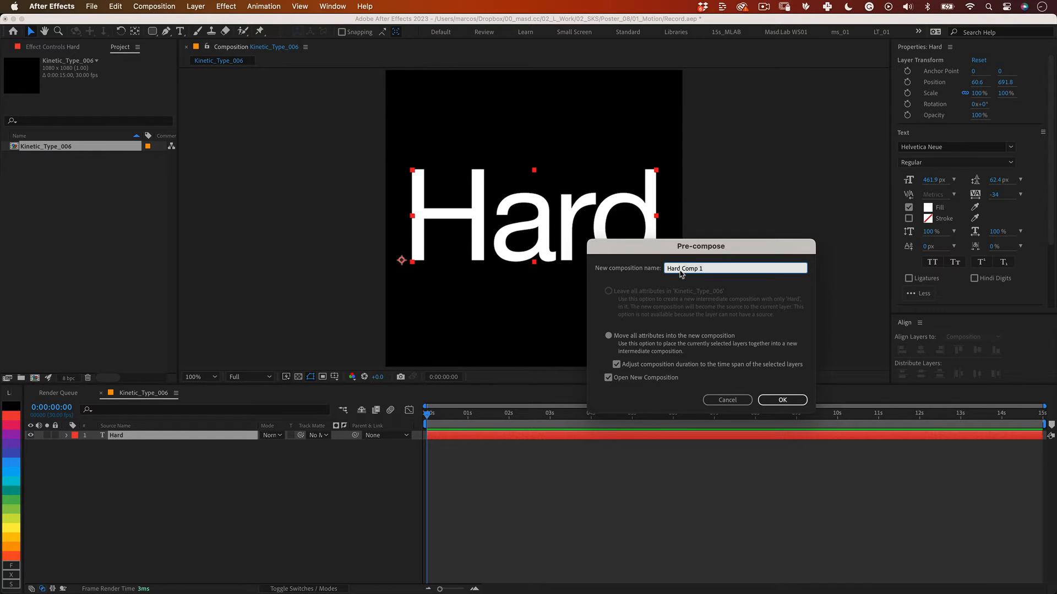
type("Text")
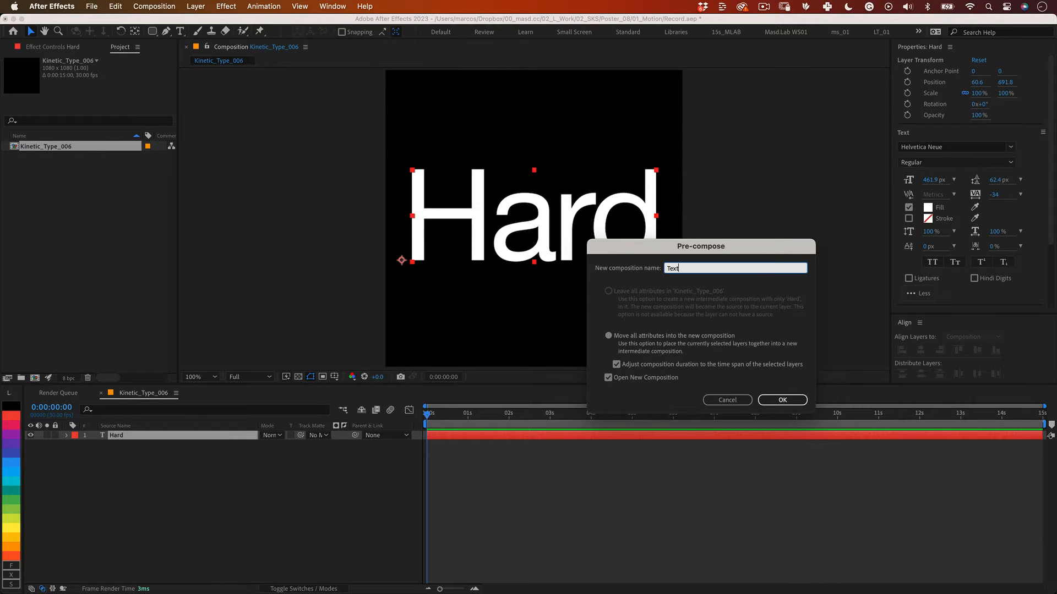
type("_01")
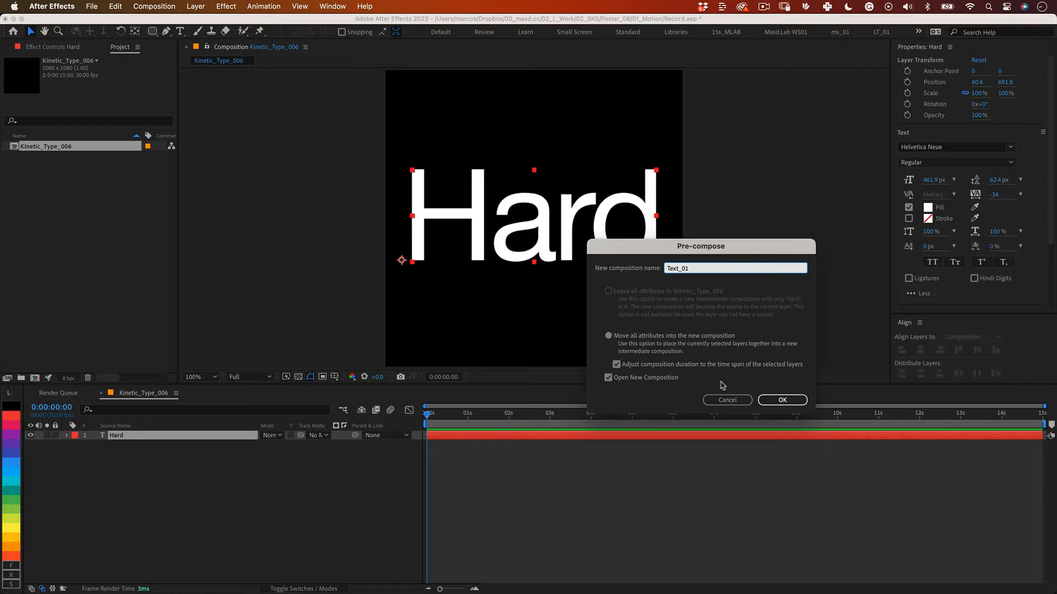
left_click(781, 399)
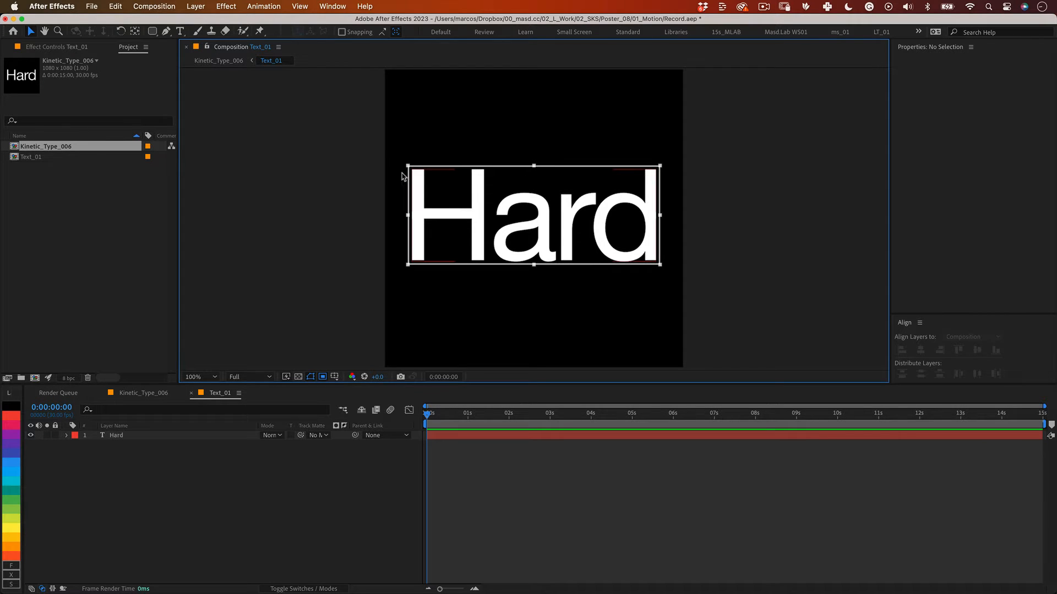
Step: Crop Text_01 to the text's region of interest and add a red solid named BG
left_click(153, 6)
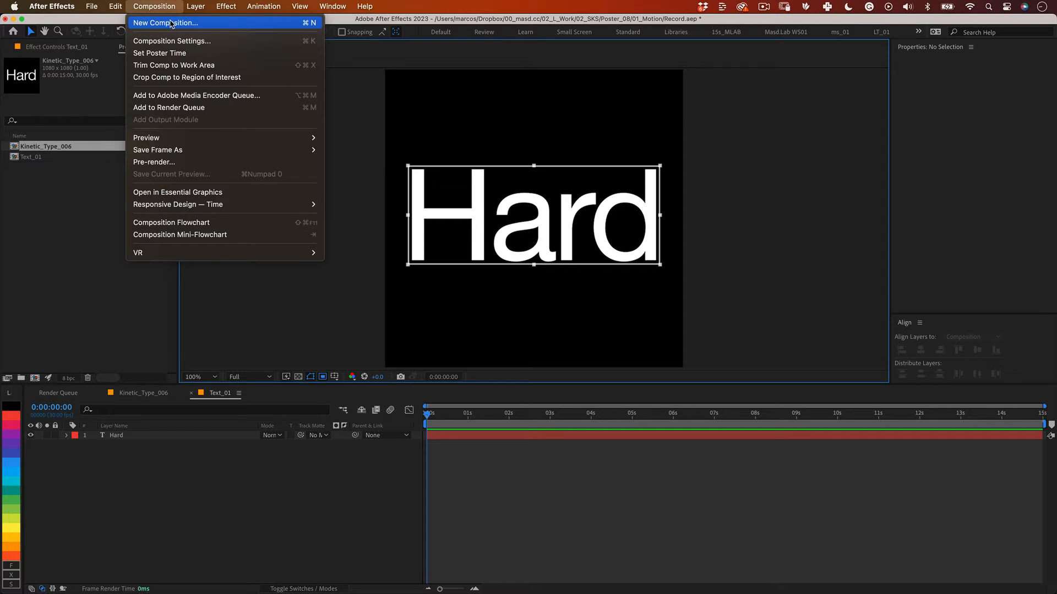
mouse_move(186, 77)
type("BG")
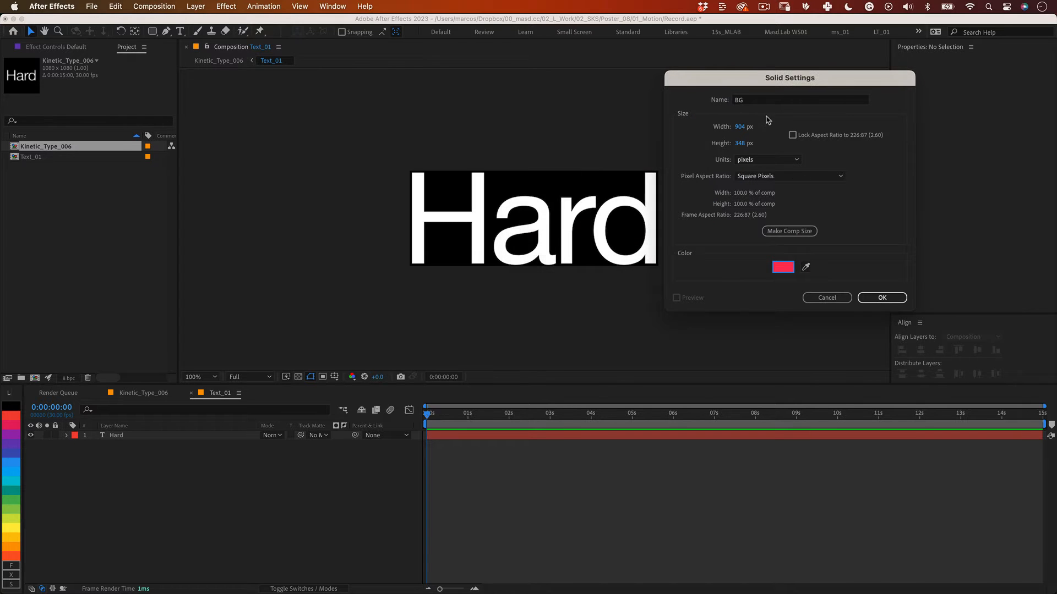
left_click(881, 298)
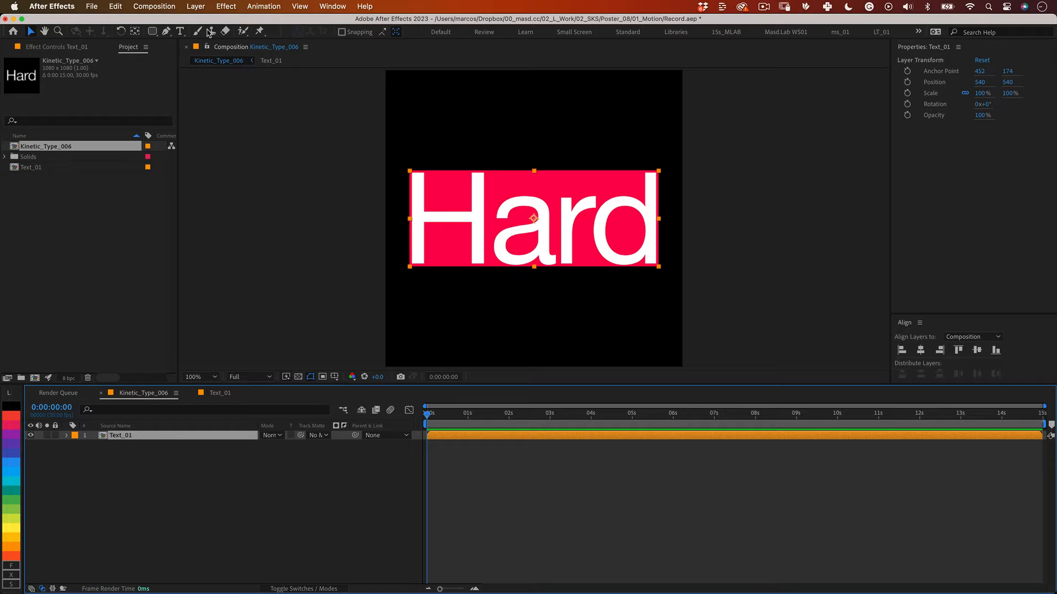
Step: Apply Corner Pin to Text_01 and copy the layer with relative property links
left_click(226, 6)
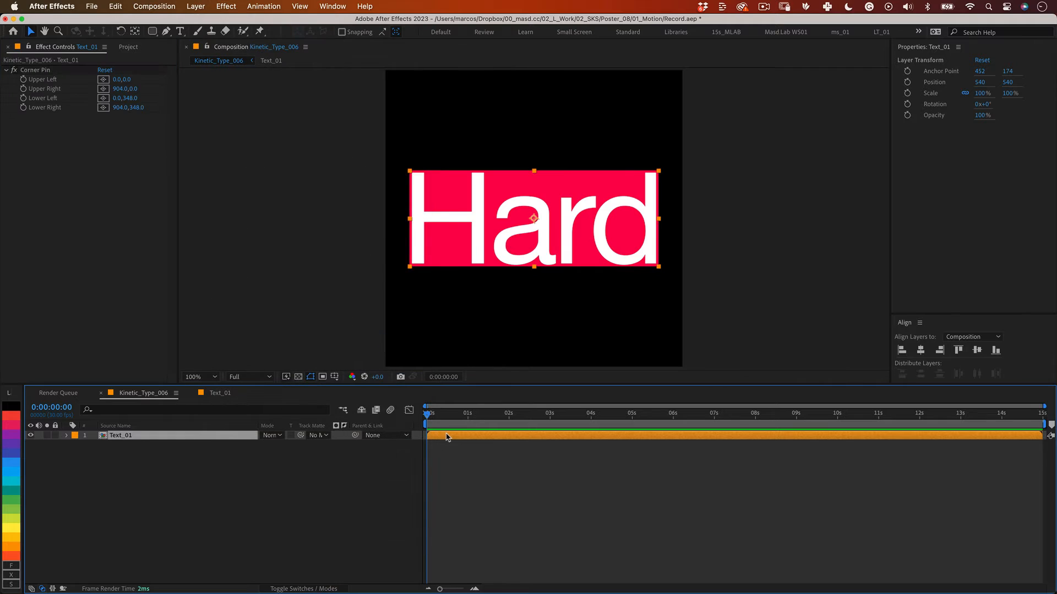
mouse_move(442, 433)
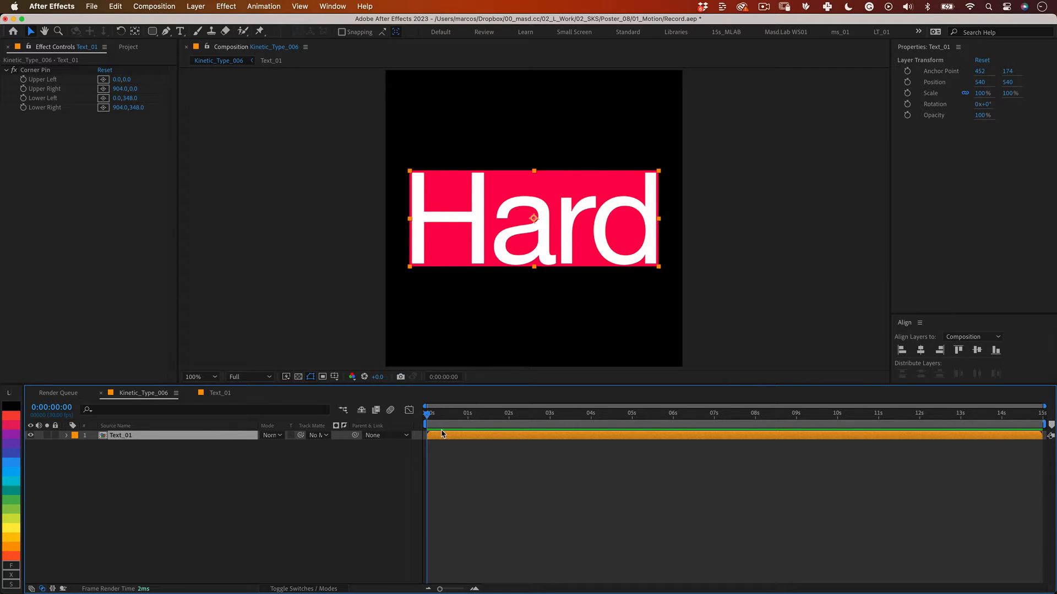
left_click(115, 6)
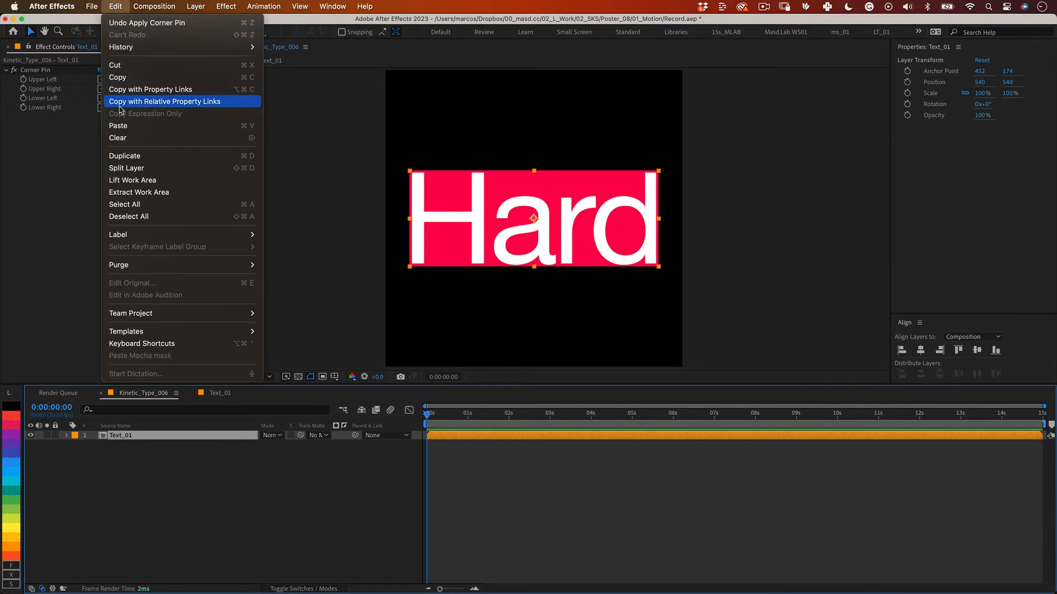
left_click(123, 156)
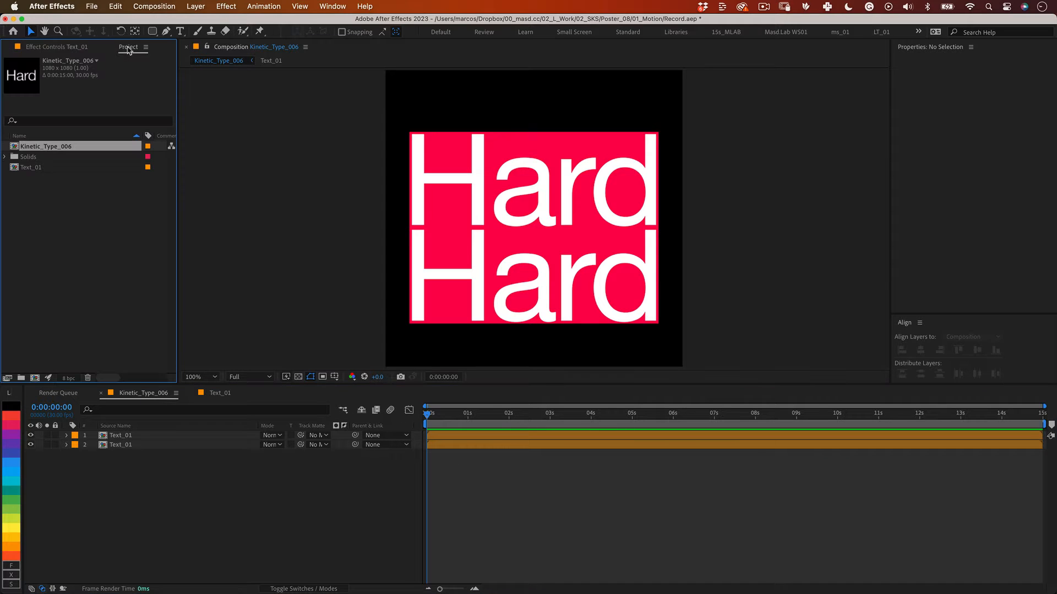
Step: Duplicate the Text_01 composition in the project as Text_02
left_click(115, 7)
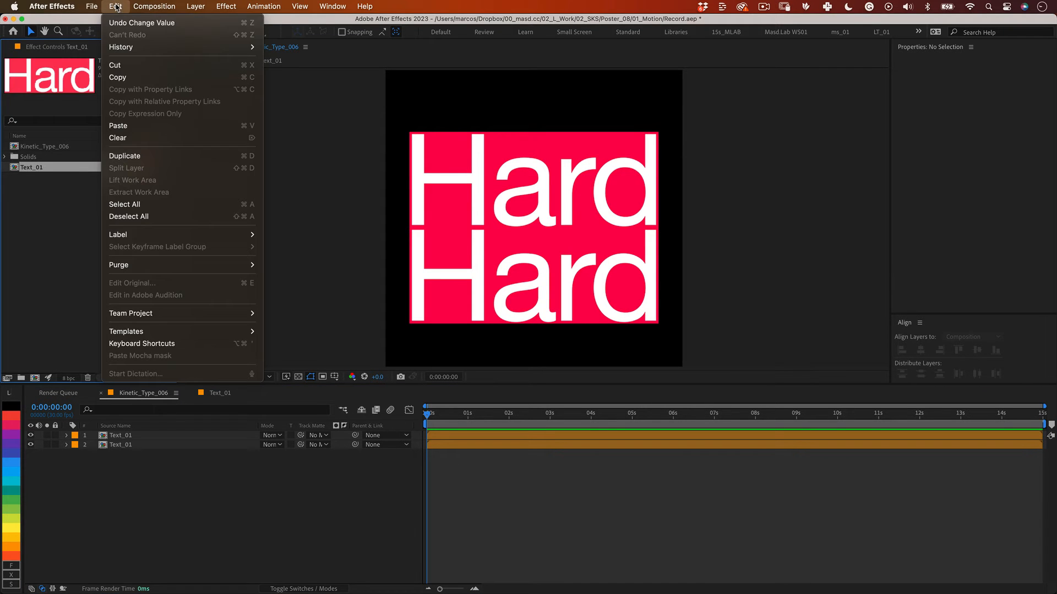
left_click(125, 155)
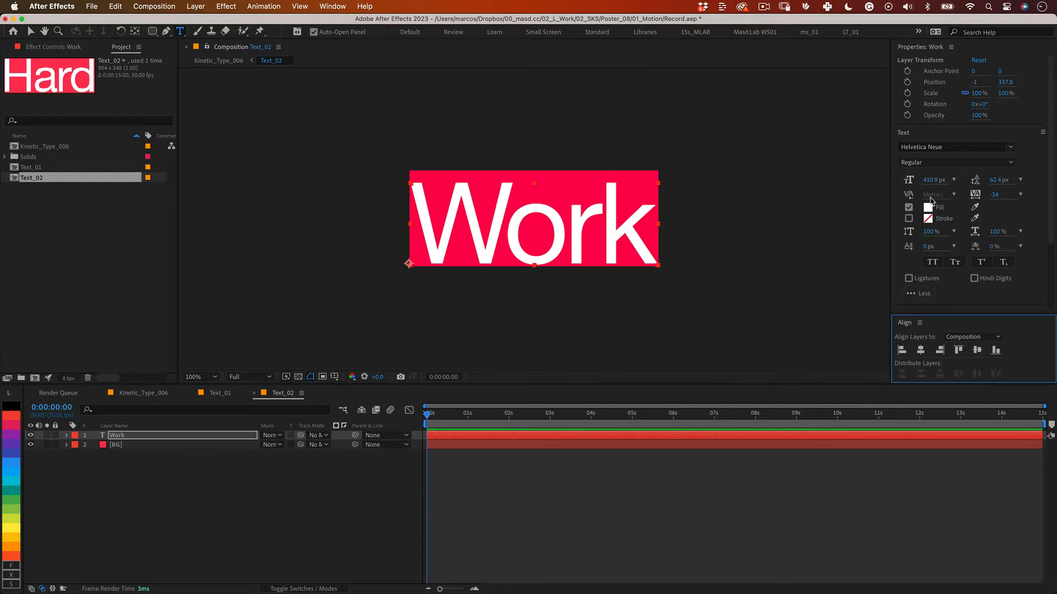
Step: Recolour the BG solid in Text_02 to blue behind the 'Work' text
left_click(116, 444)
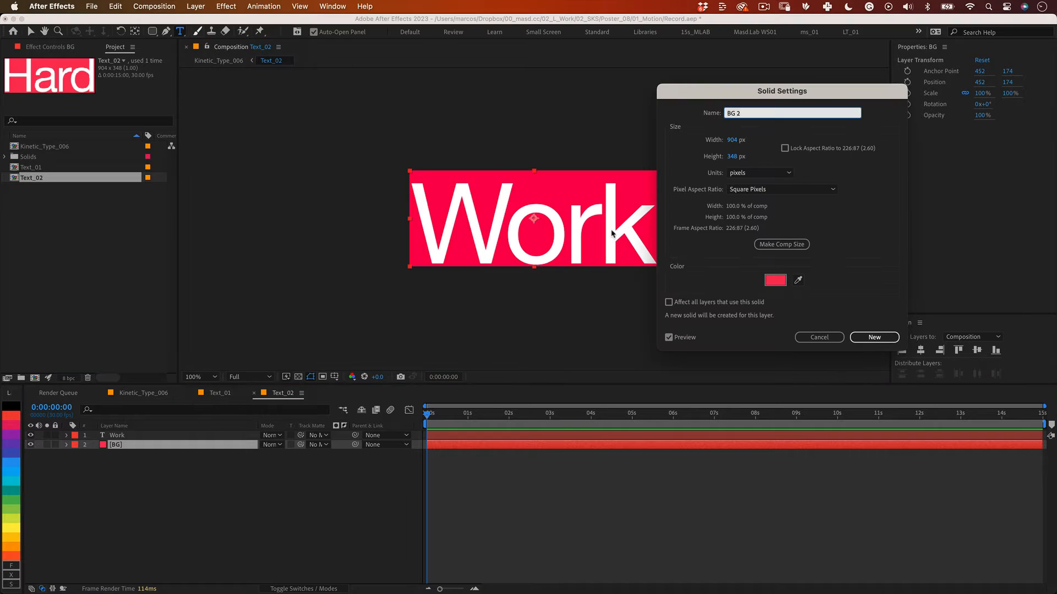
left_click(774, 280)
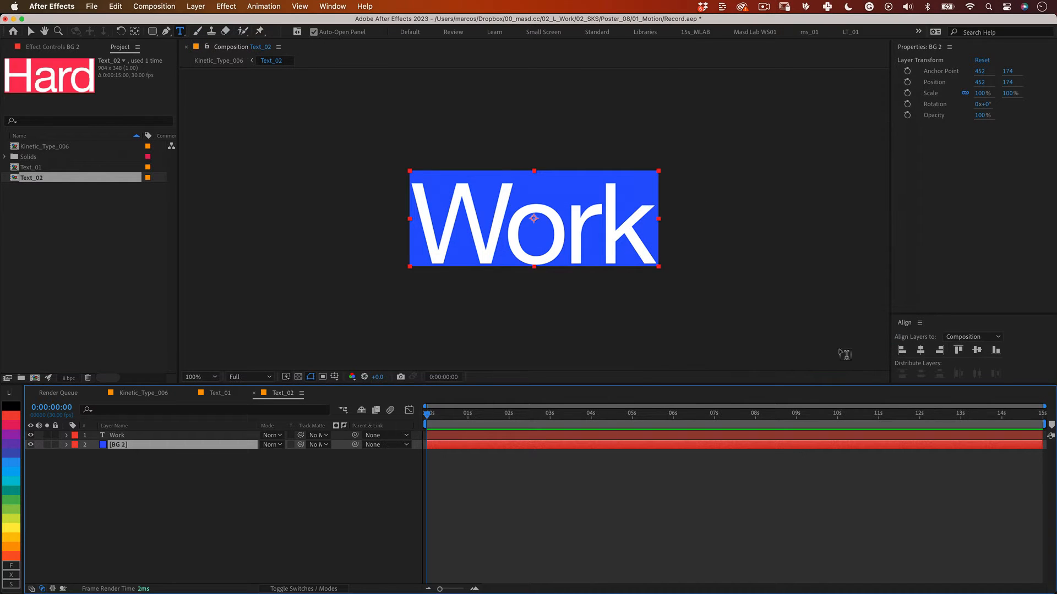
mouse_move(343, 411)
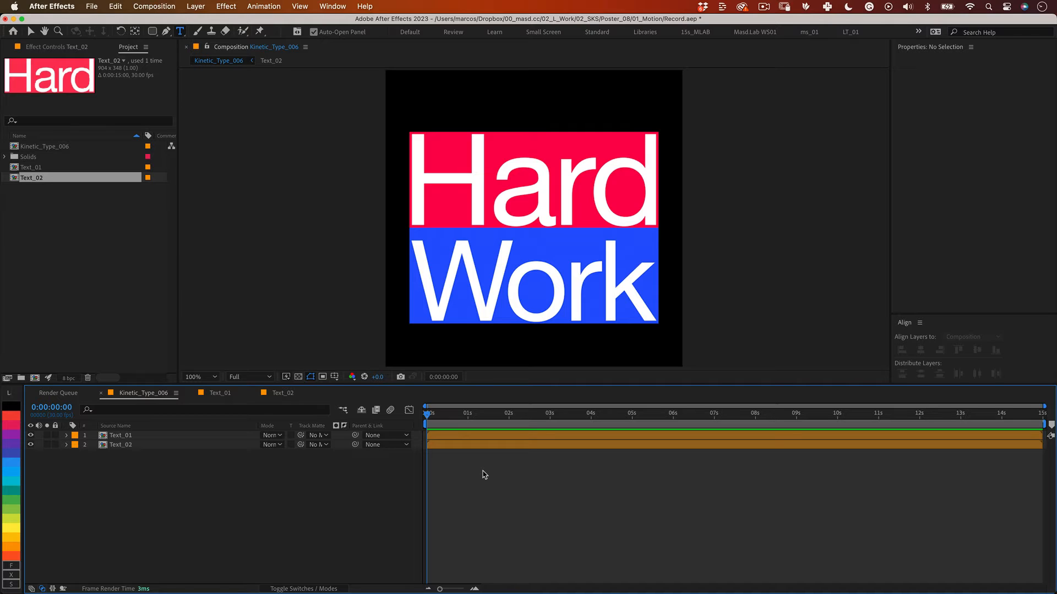
mouse_move(490, 517)
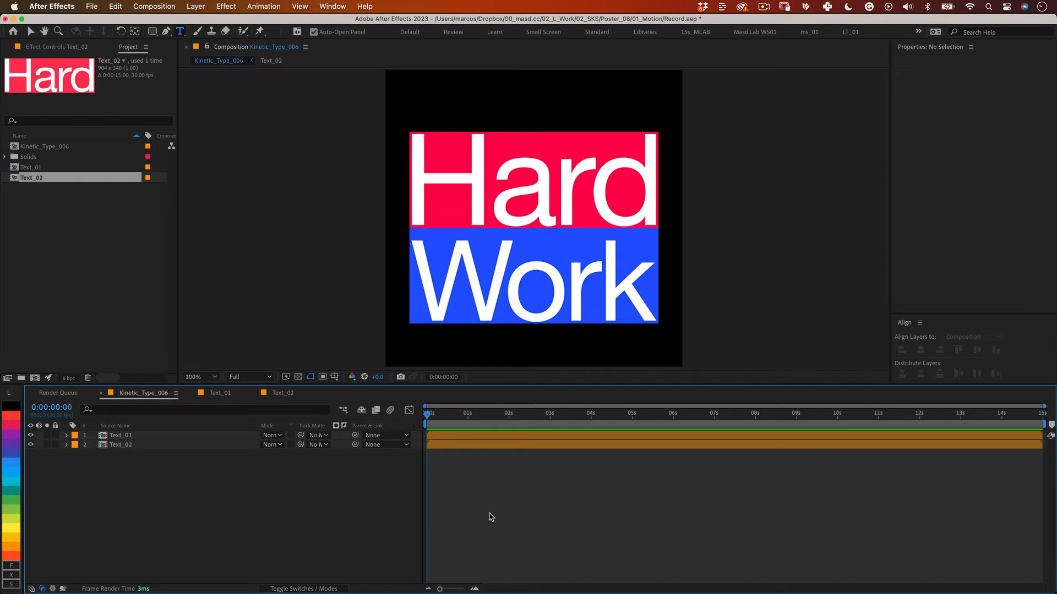
mouse_move(438, 469)
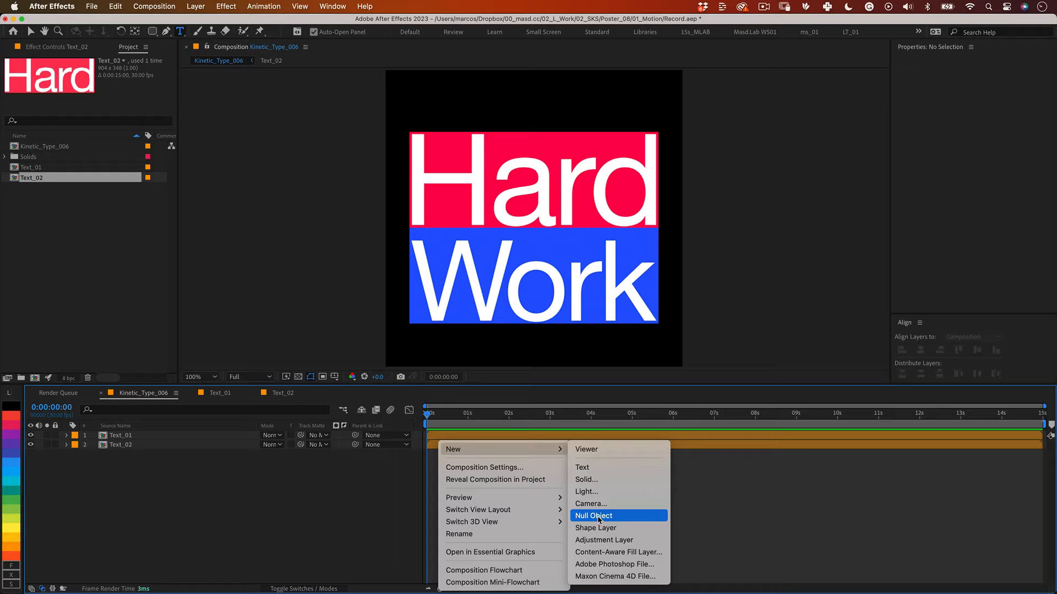
Step: Add null objects R_Null and L_Null to Kinetic_Type_006
left_click(594, 515)
type("R_Null")
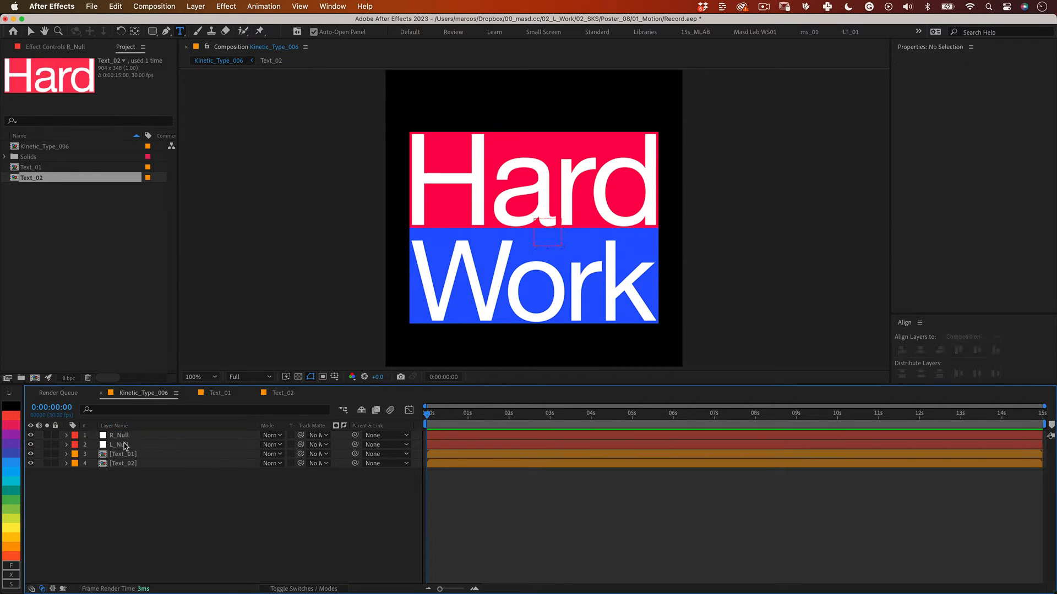
Step: Pick-whip Text_01's Corner Pin Lower Left to L_Null and Lower Right to R_Null Position
left_click(120, 434)
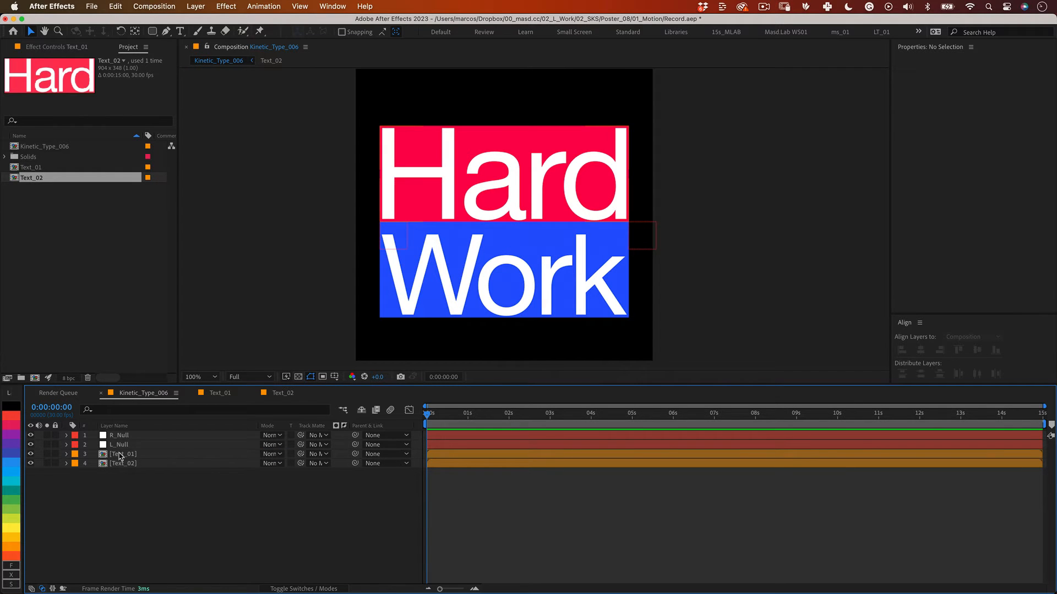
left_click(123, 453)
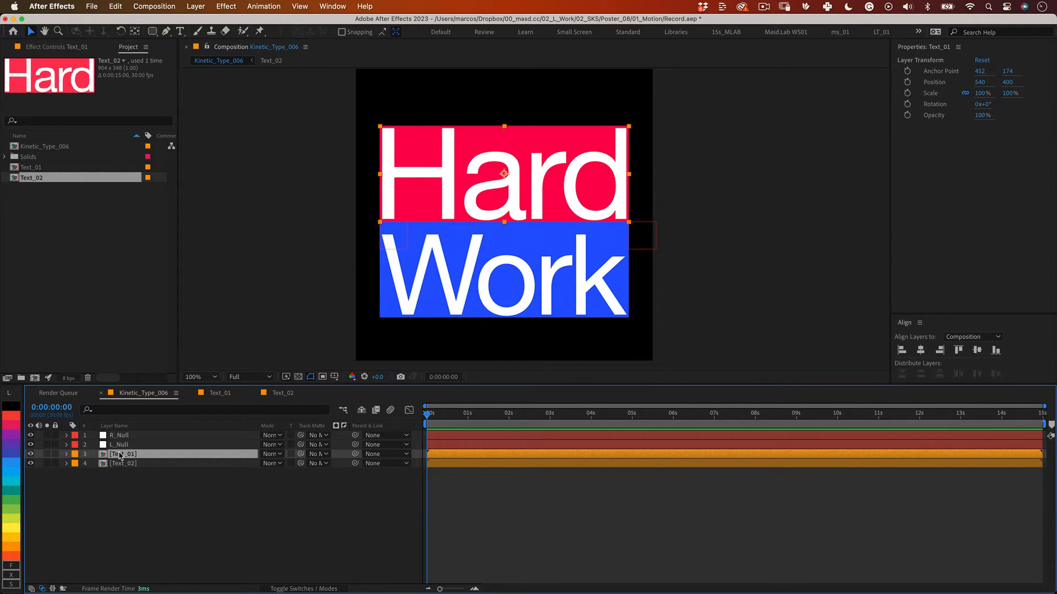
left_click(66, 453)
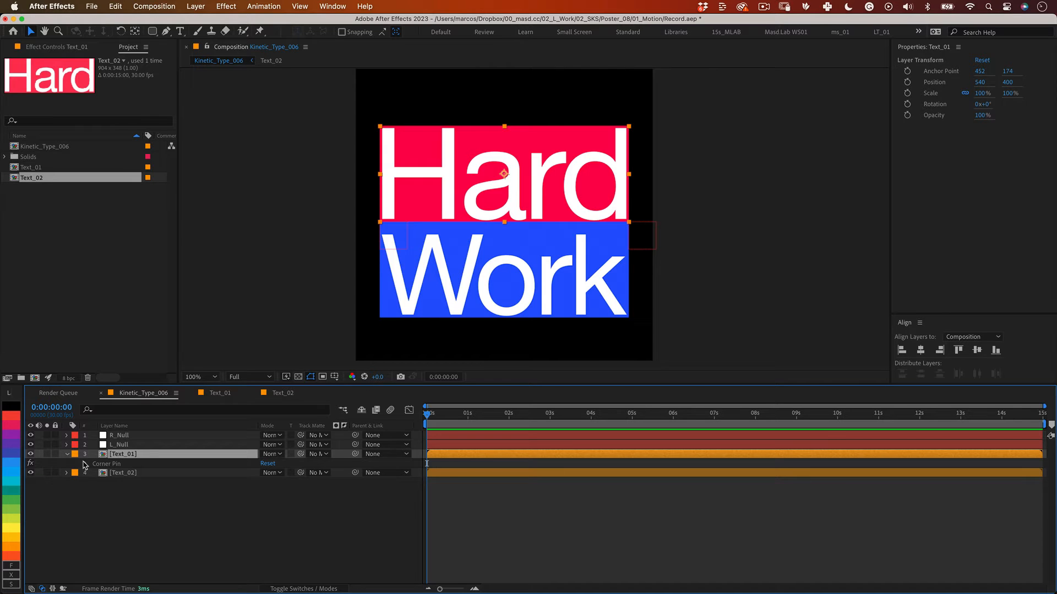
left_click(88, 463)
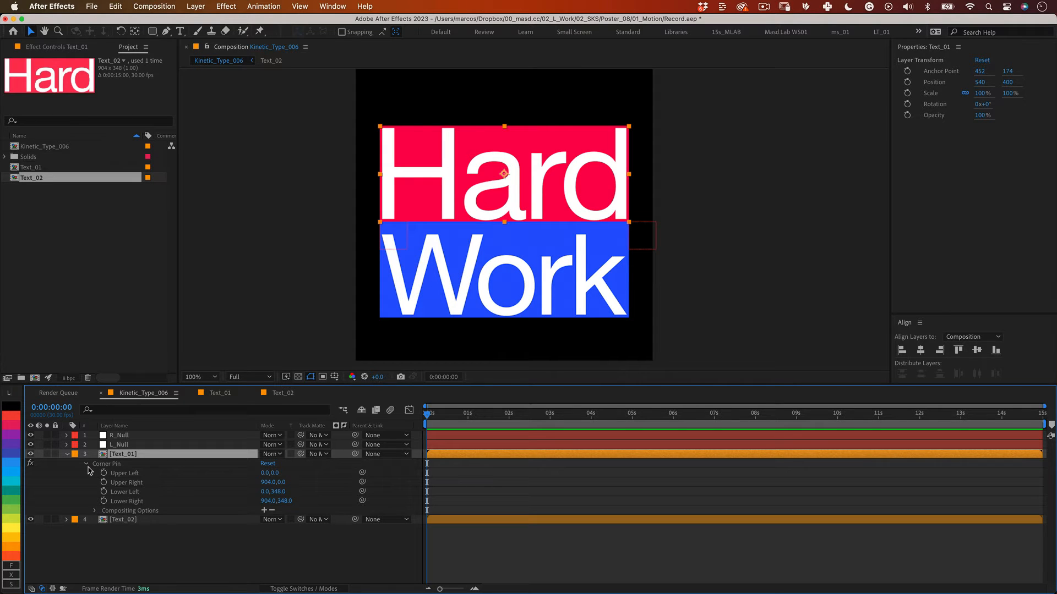
mouse_move(88, 489)
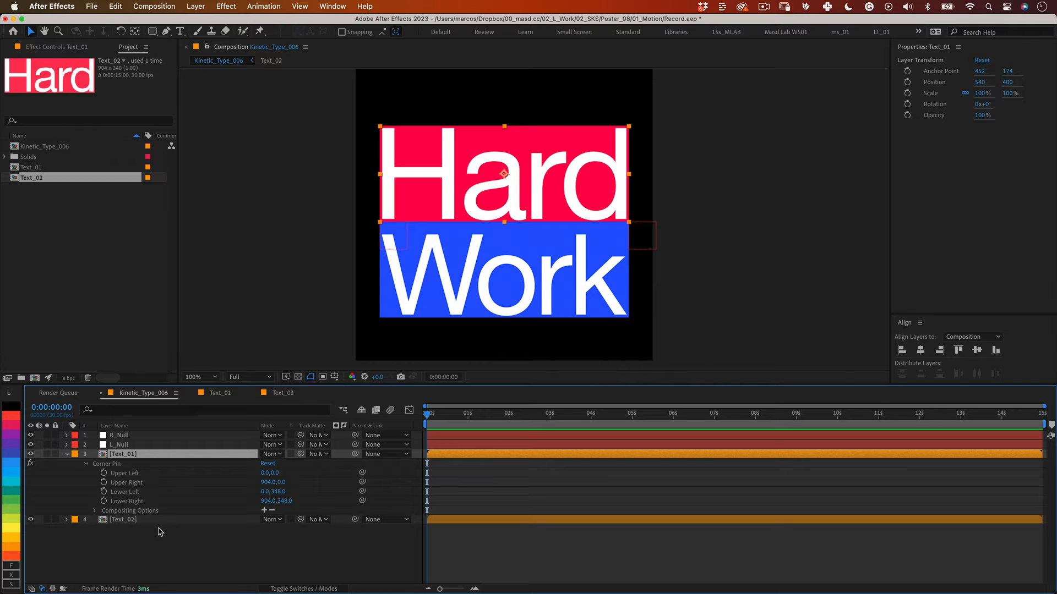
left_click(120, 444)
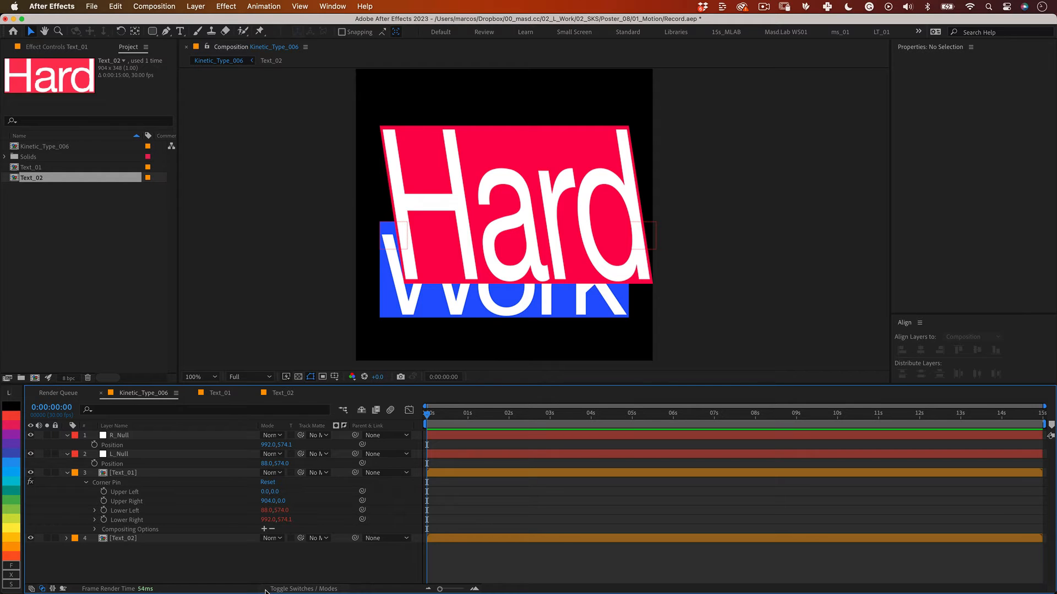
Step: Set the Lower Left expression to fromCompToSurface(L.toComp([0,0,0])), with L as thisComp.layer("L_Null")
left_click(95, 510)
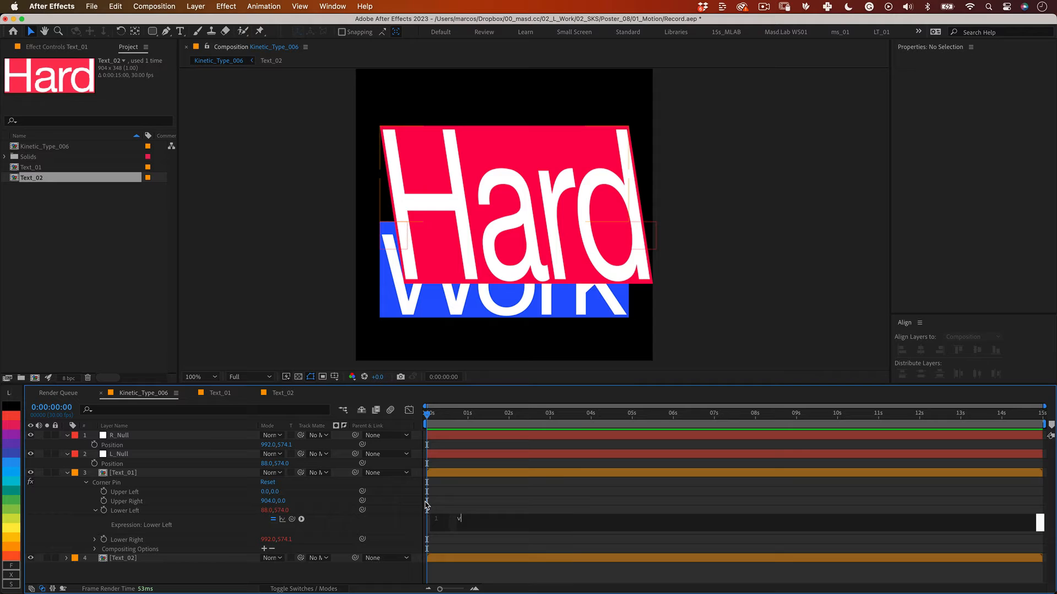
type("ar L =")
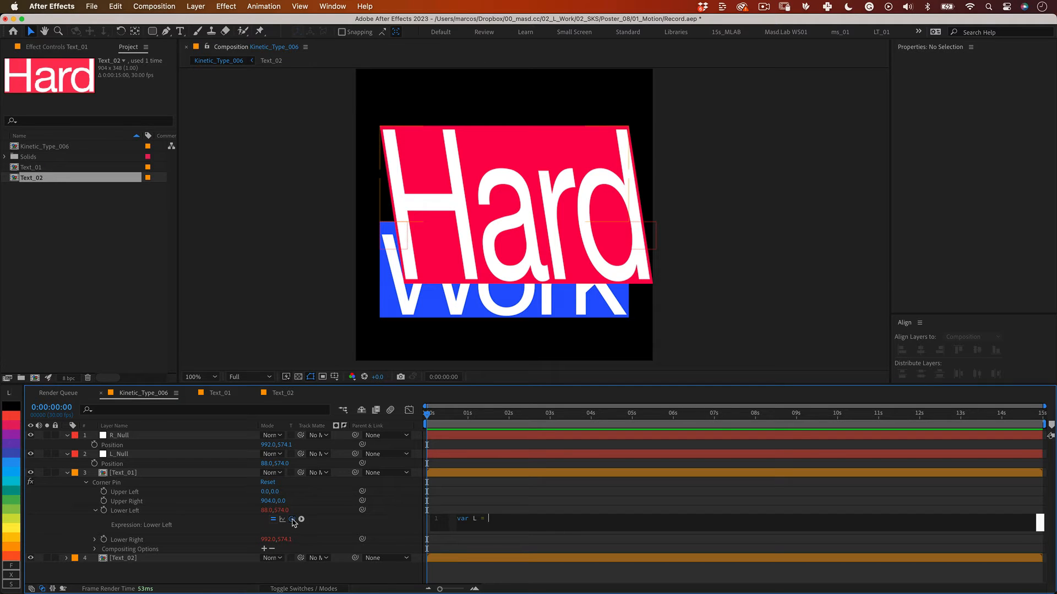
type("thisComp.layer(\"L_Null\")")
type("fromCompToSurface()")
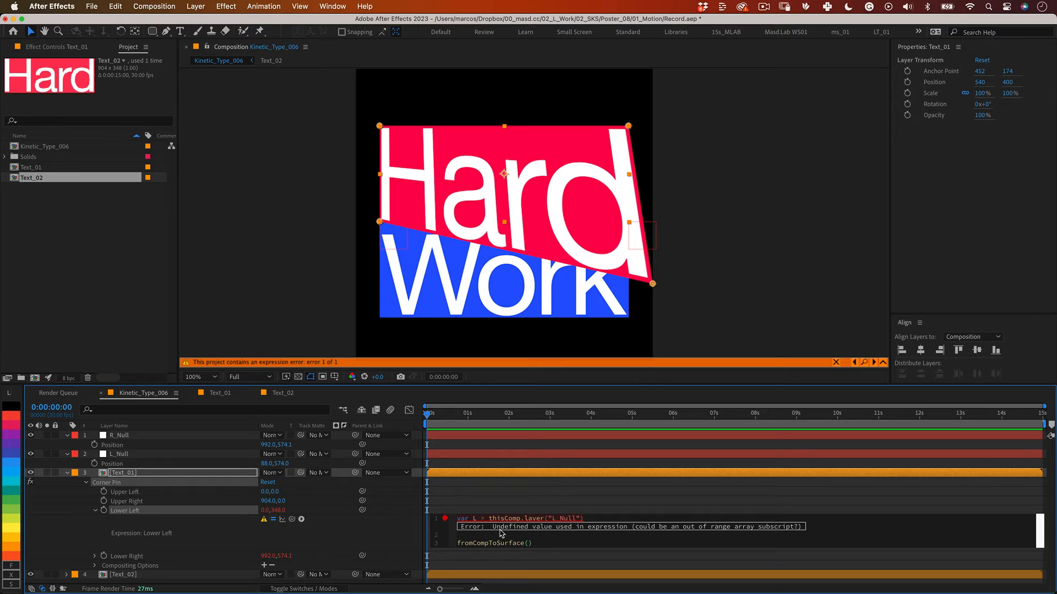
mouse_move(501, 538)
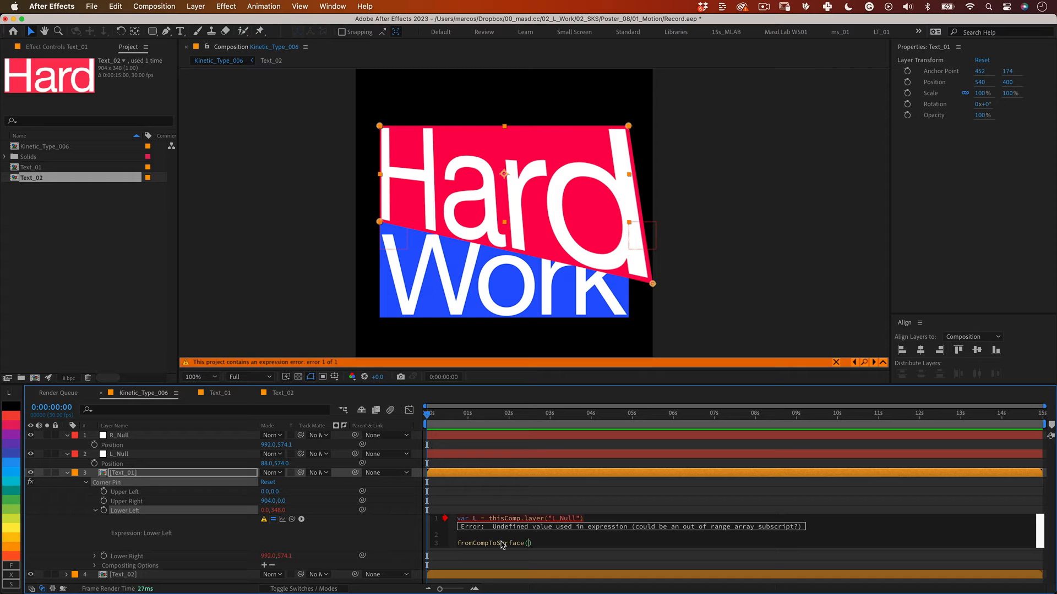
type("L.")
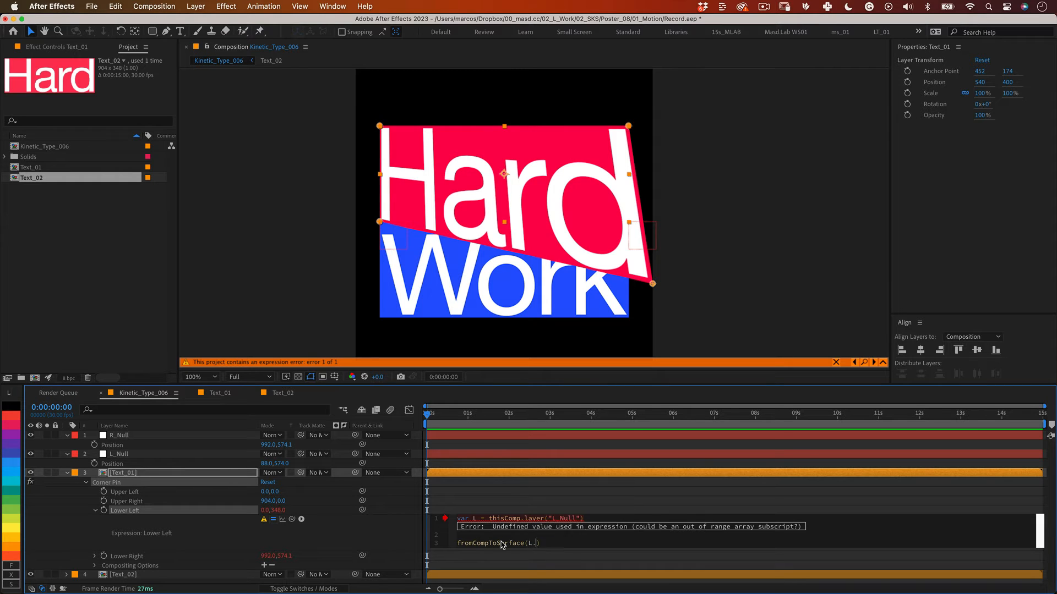
type("toComp()")
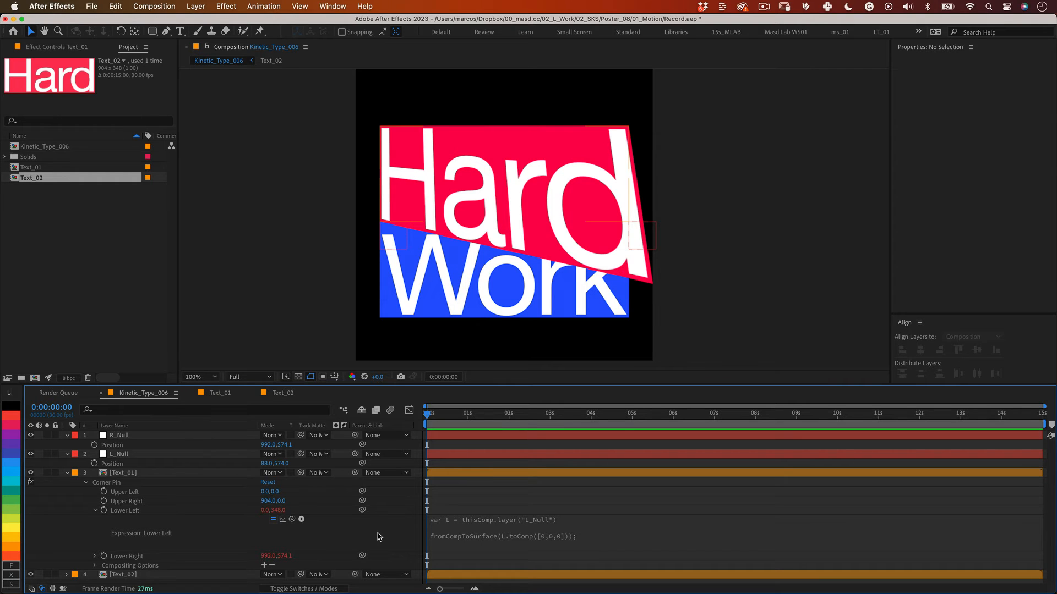
mouse_move(589, 536)
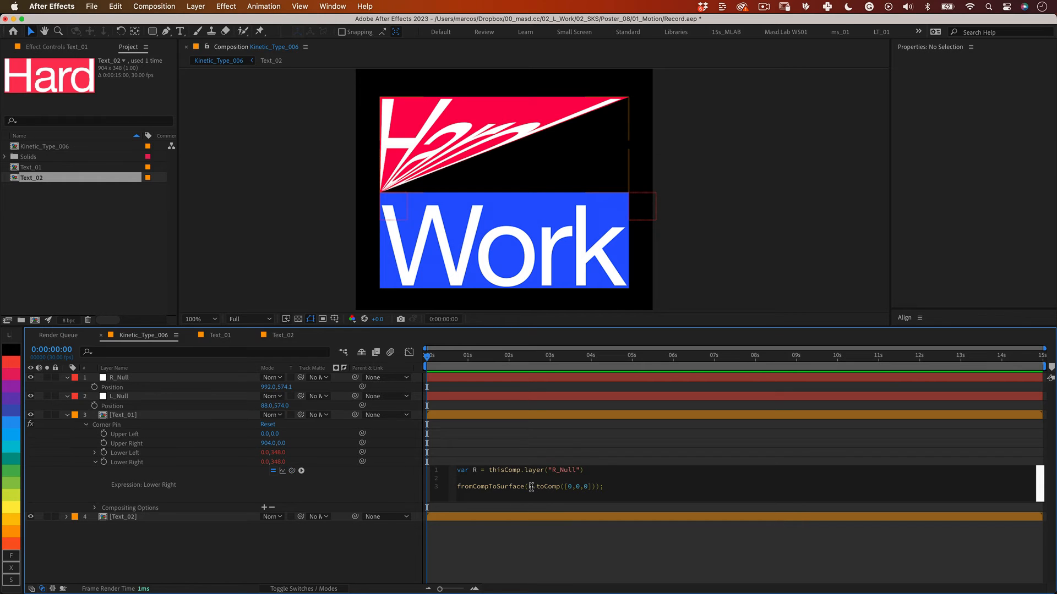
Step: Finish the Lower Right expression tying Hard's corner to R_Null and apply it
type("R.")
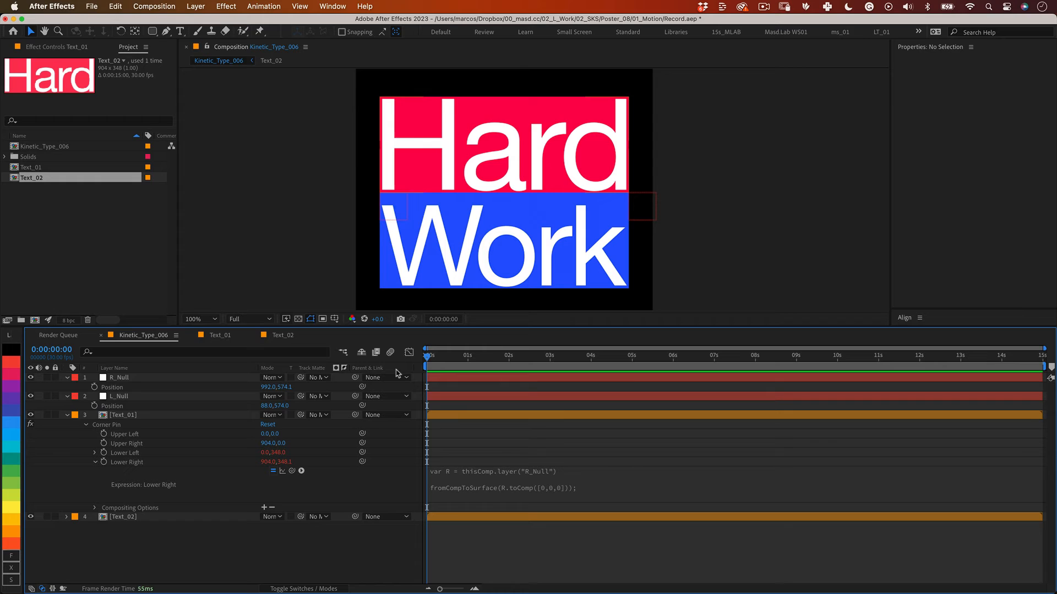
left_click(94, 453)
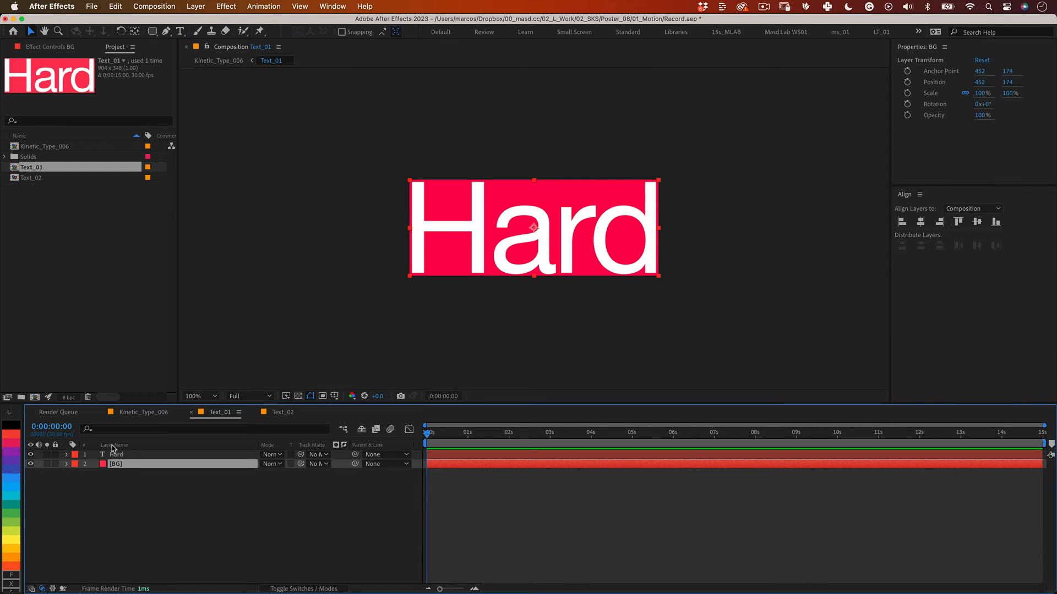
Step: Hide the red BG layer behind Hard
left_click(143, 412)
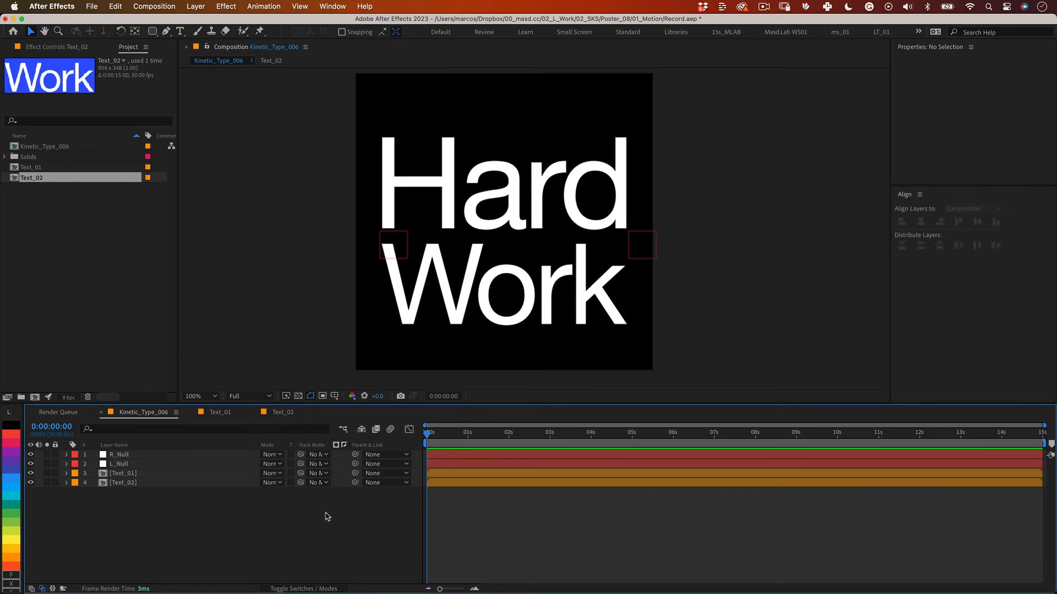
mouse_move(330, 513)
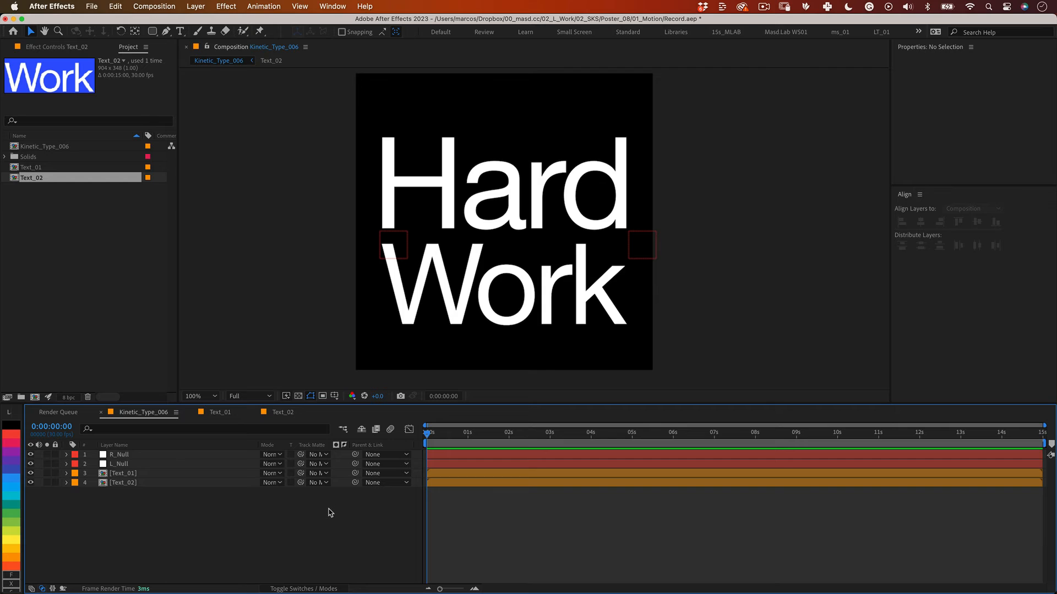
Step: Show both nulls' Position and separate R_Null's into X 992 and Y 574.1
left_click(120, 454)
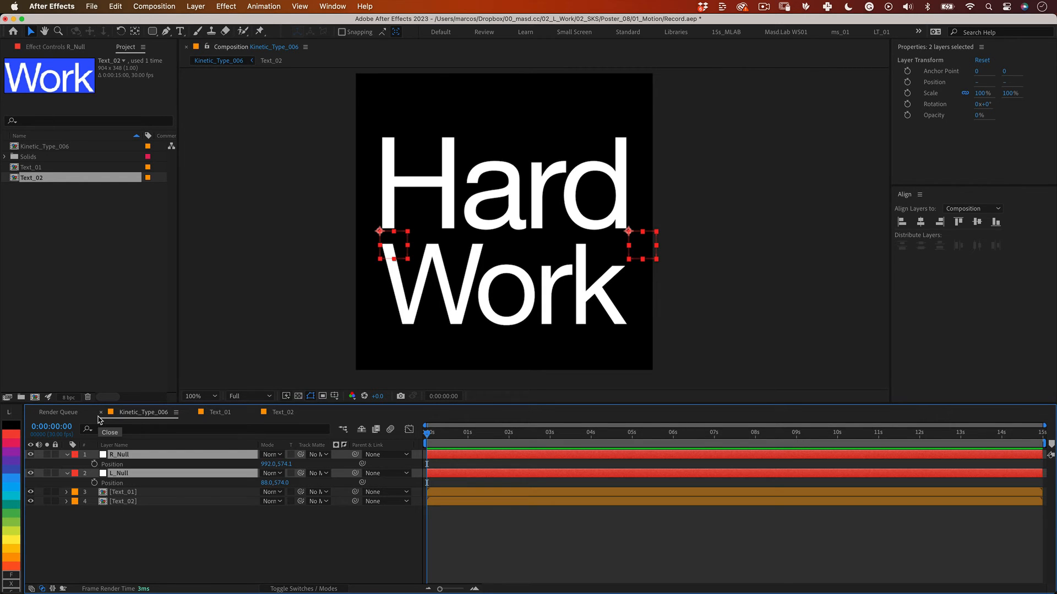
left_click(119, 454)
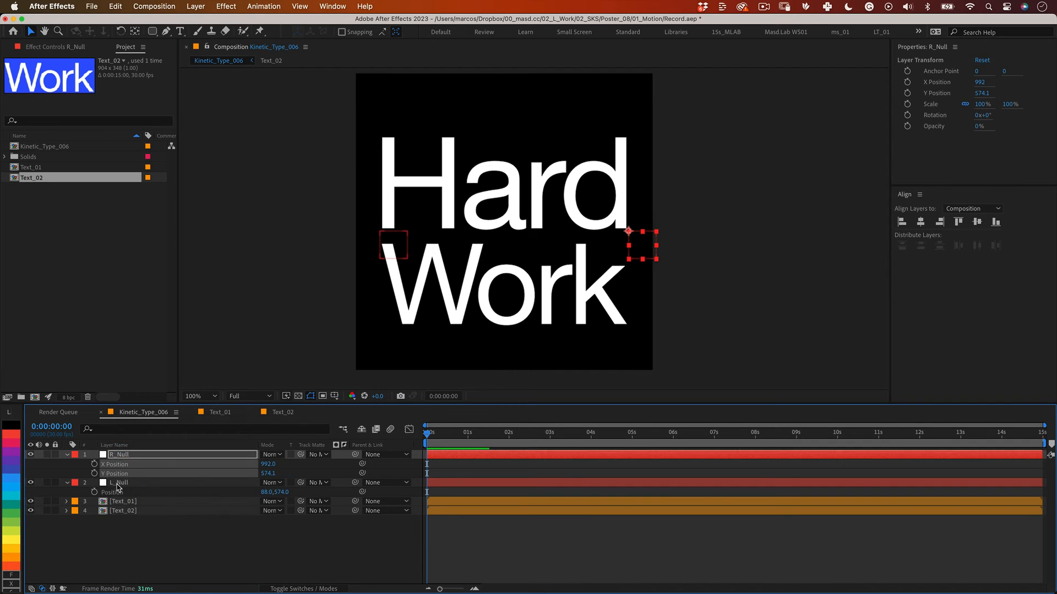
right_click(113, 492)
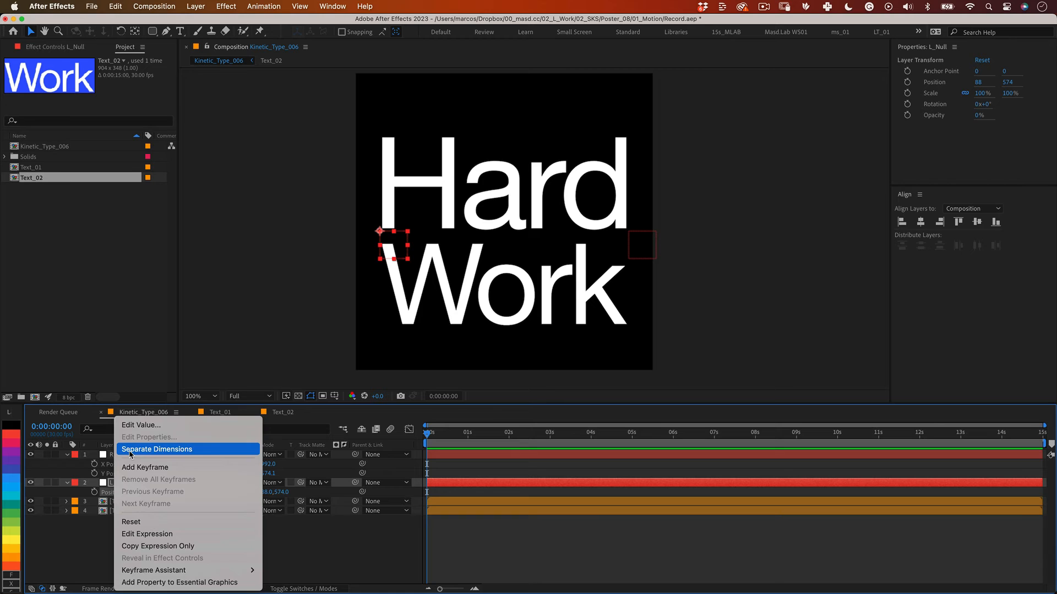
Step: Separate L_Null's position and set starting Y Position keyframes on both nulls
left_click(156, 449)
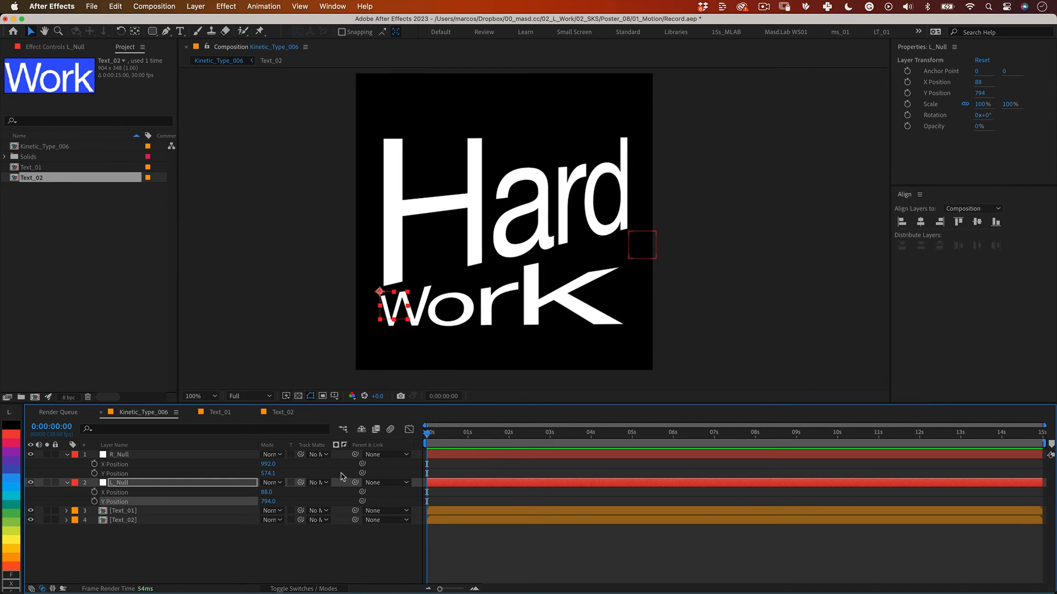
left_click(120, 454)
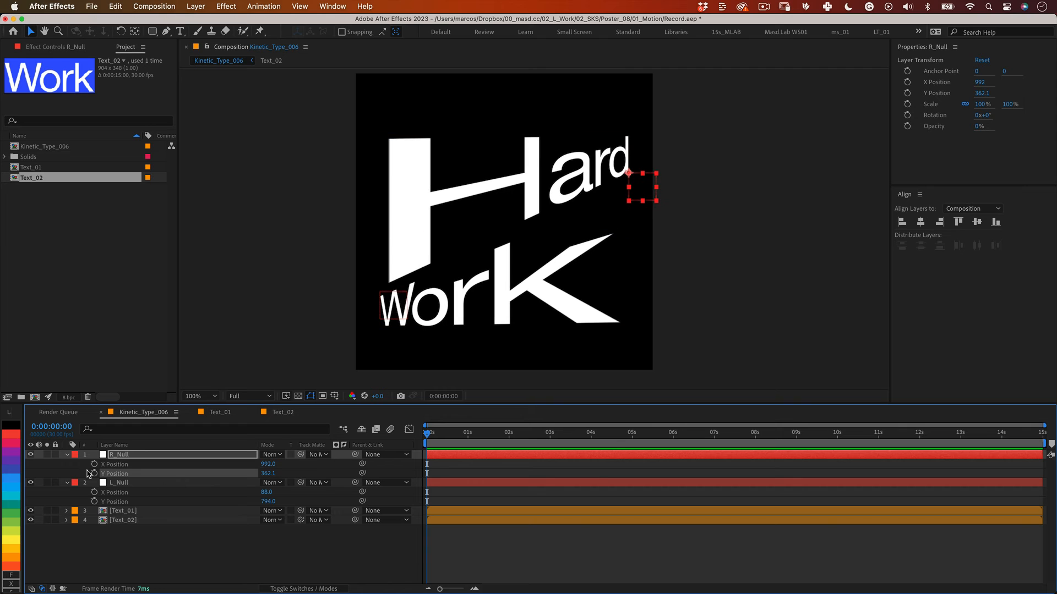
left_click(120, 482)
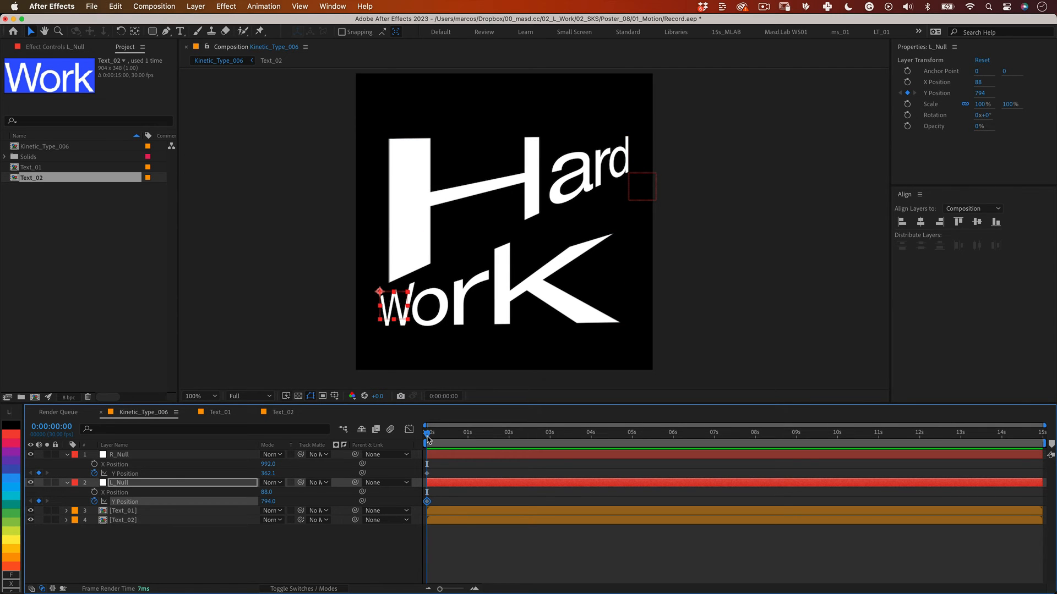
Step: Add later opposing Y Position keyframes at 1.5s and 3s to skew the words
left_click(487, 432)
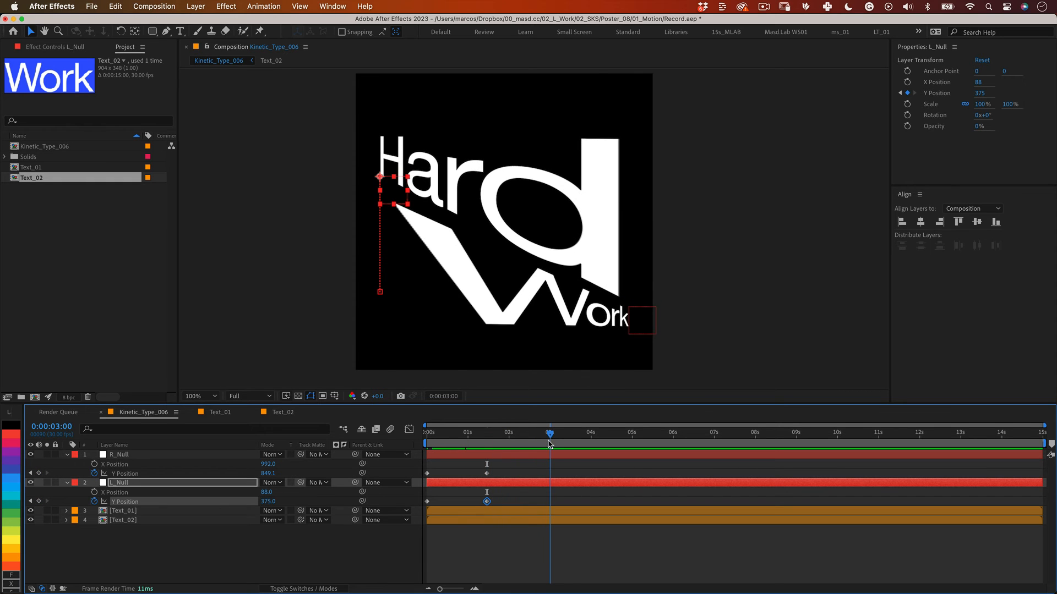
left_click(426, 502)
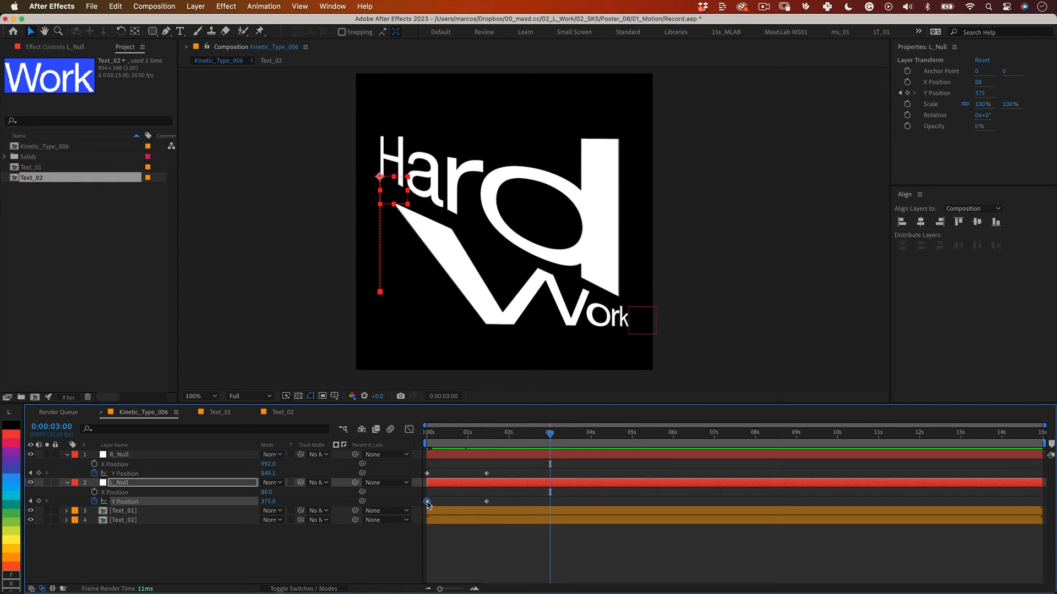
left_click(120, 454)
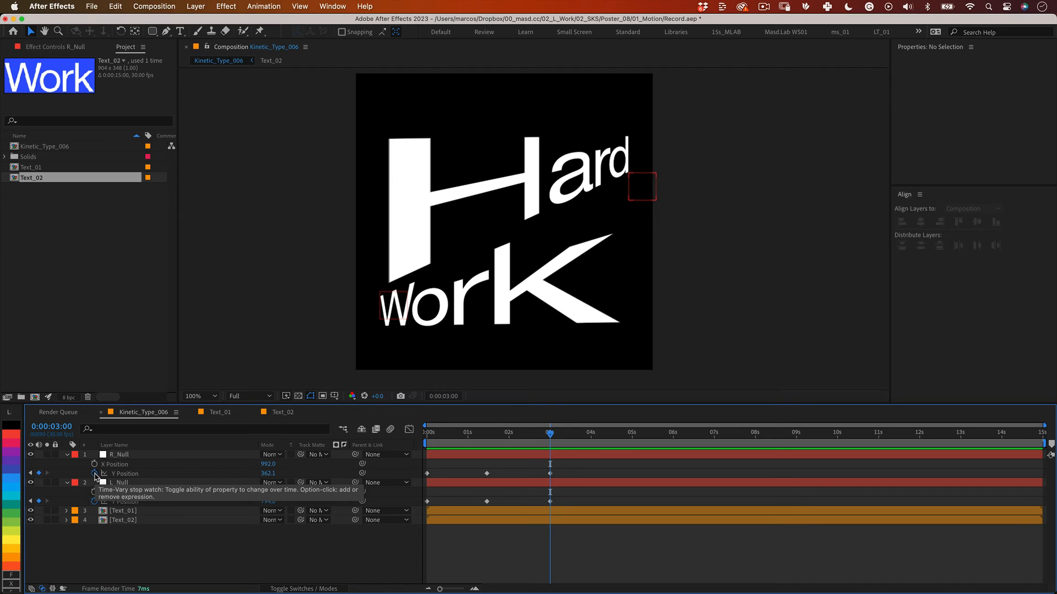
Step: Add a loopOut(type = "cycle") expression to R_Null's Y Position
left_click(93, 474)
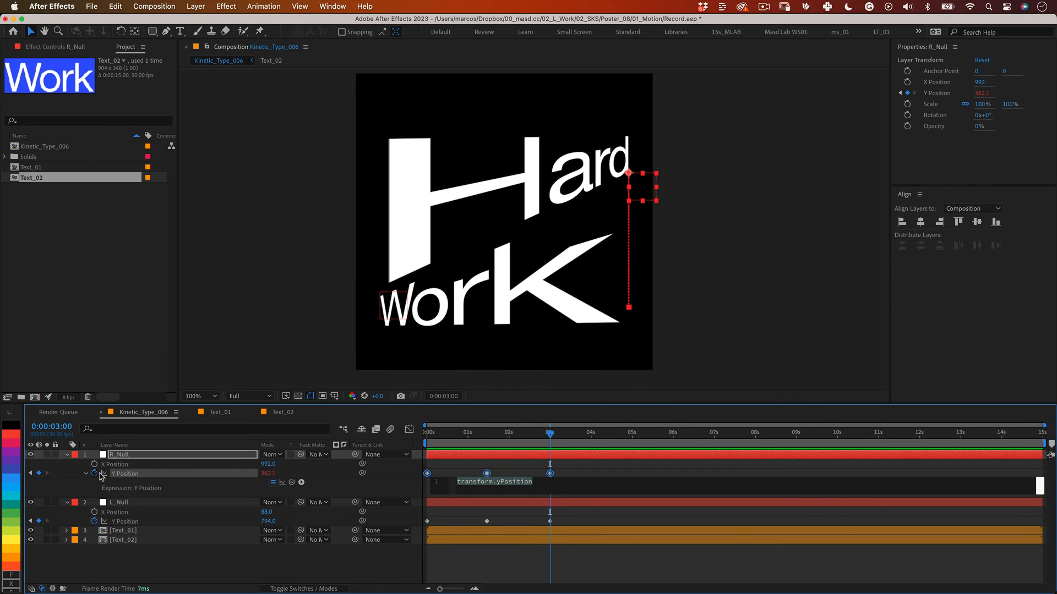
left_click(329, 534)
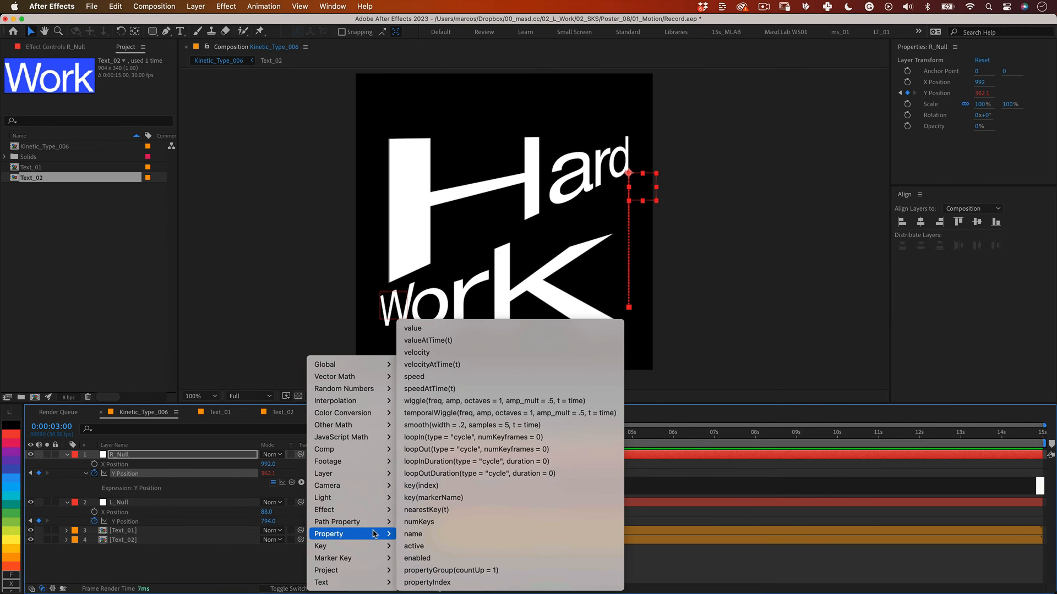
left_click(445, 449)
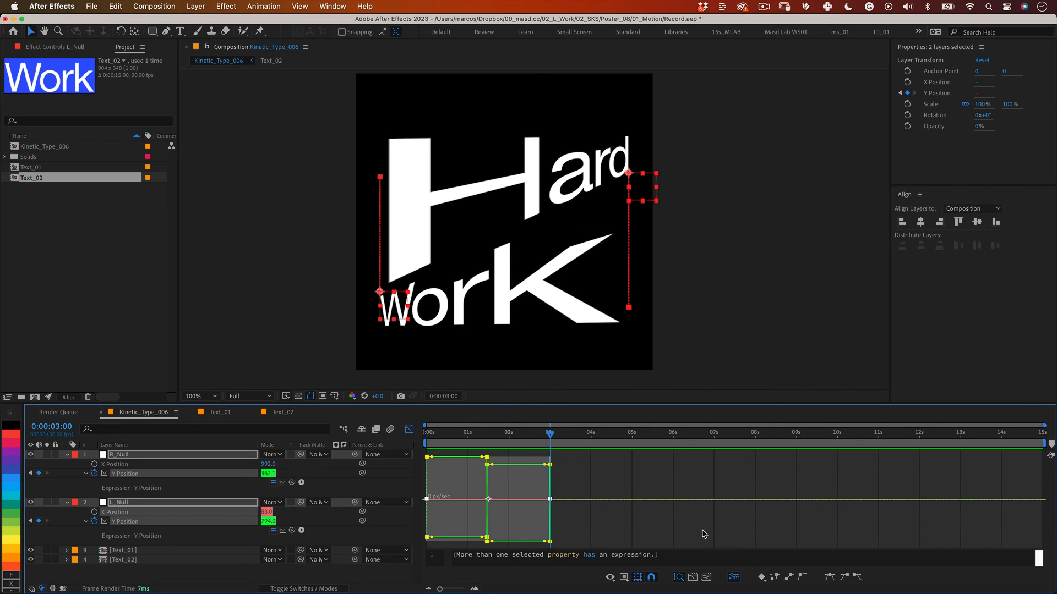
Step: Apply the cycling loop to L_Null's Y Position and ease the keyframes
left_click(828, 577)
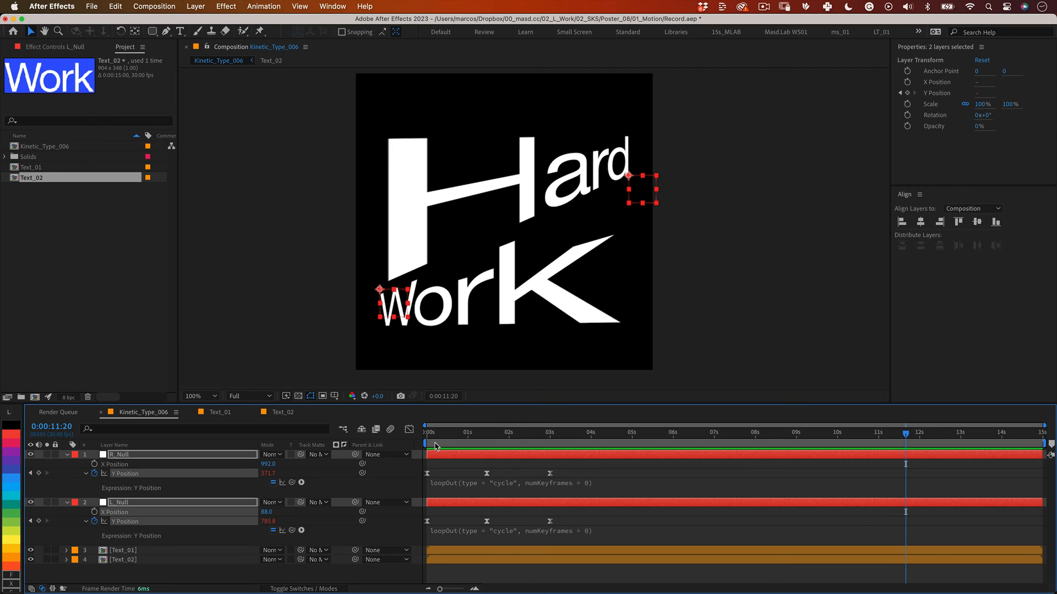
Step: Deselect and collapse the layers, then preview the looping Hard and Work skew
left_click(519, 487)
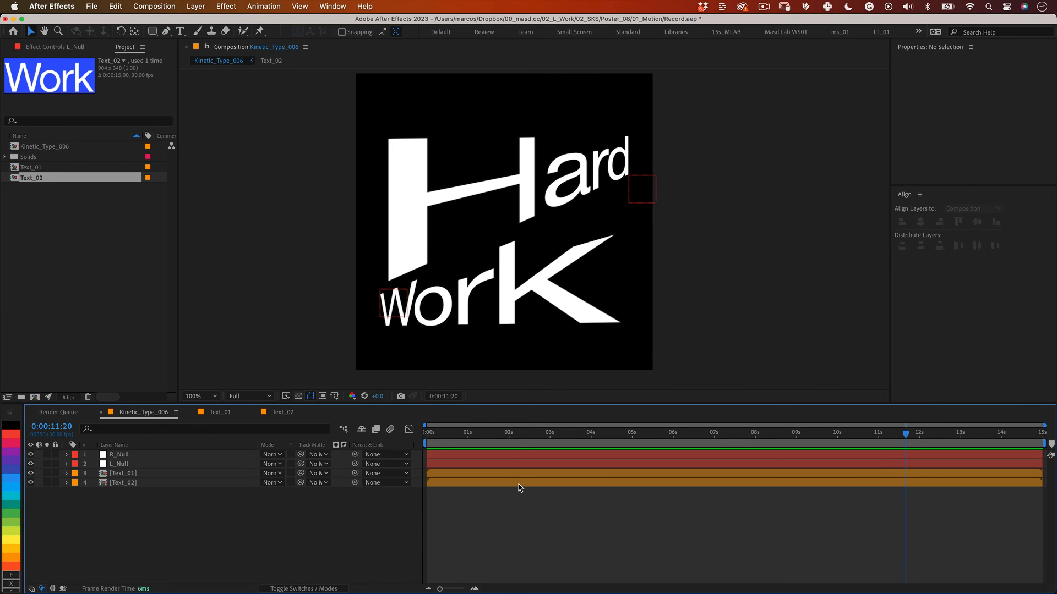
left_click(493, 432)
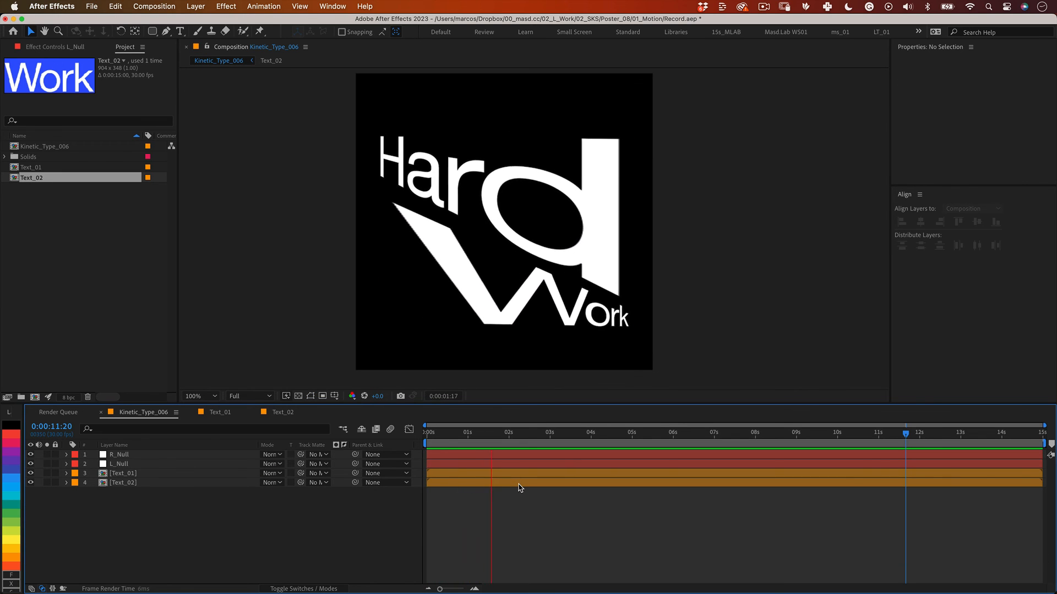
left_click(569, 432)
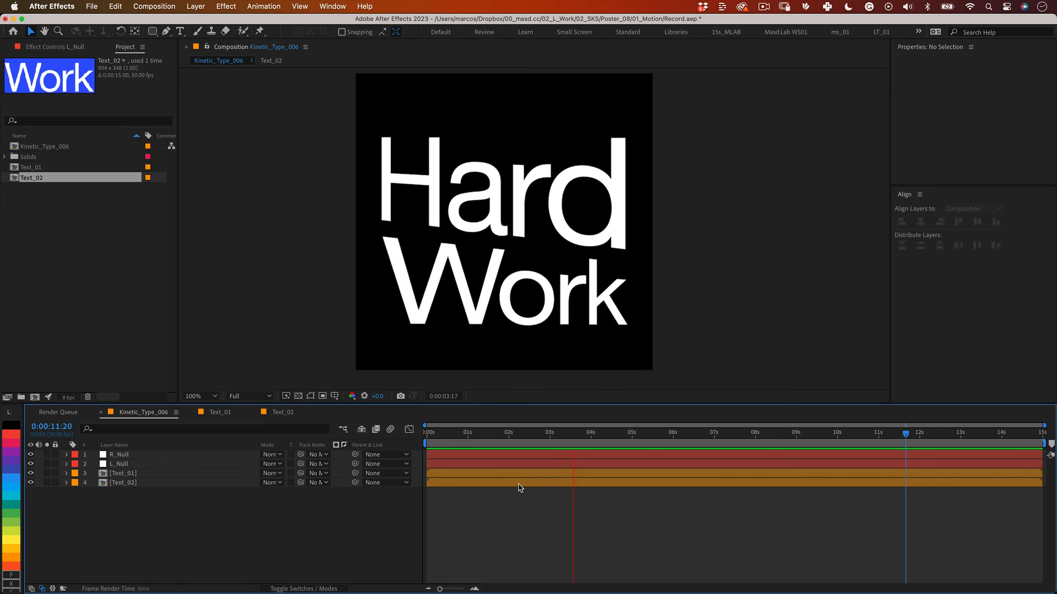